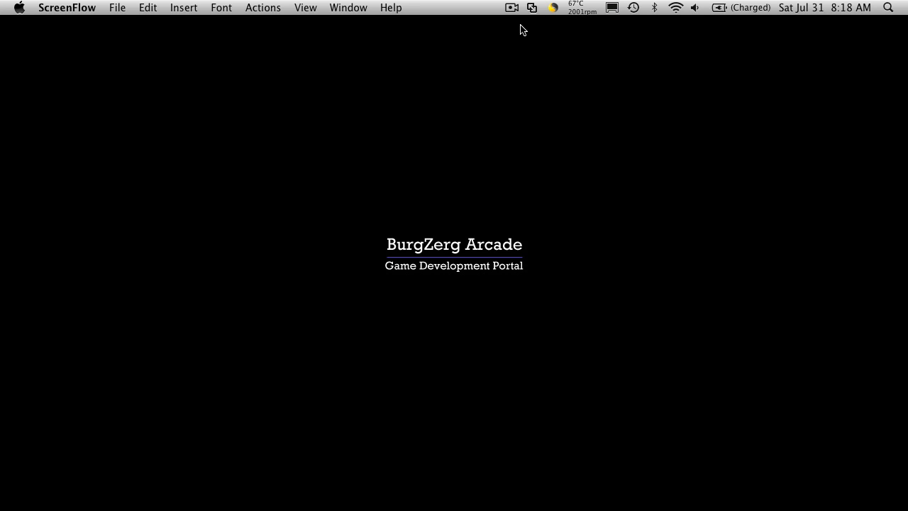
{"action": "mouse_move", "coordinate": [514, 31]}
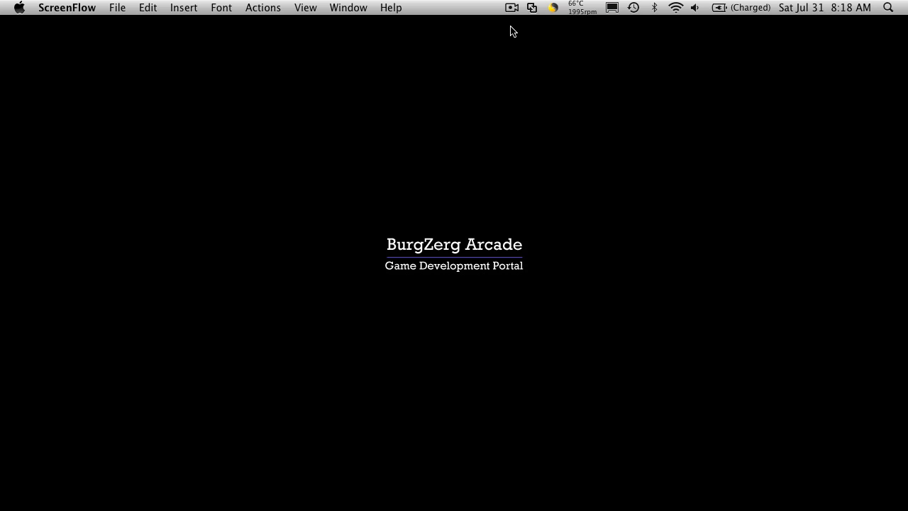
{"action": "mouse_move", "coordinate": [391, 158]}
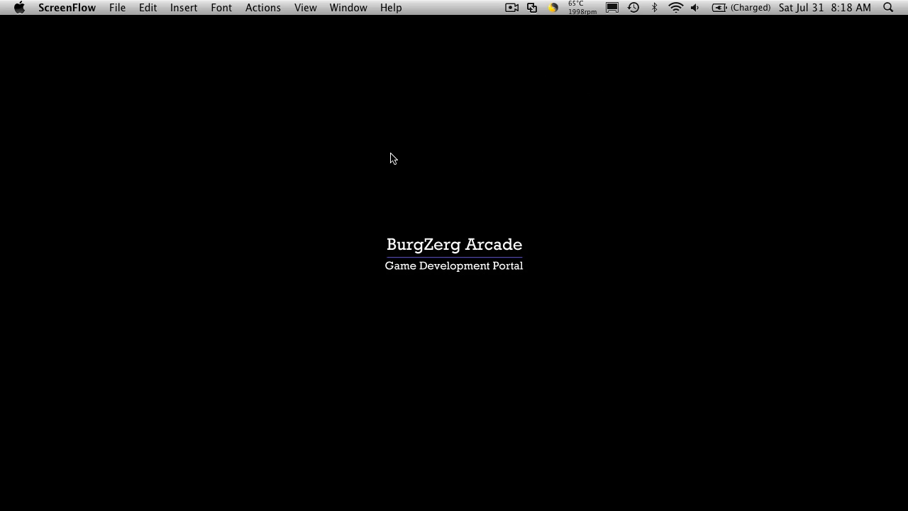
{"action": "mouse_move", "coordinate": [323, 485]}
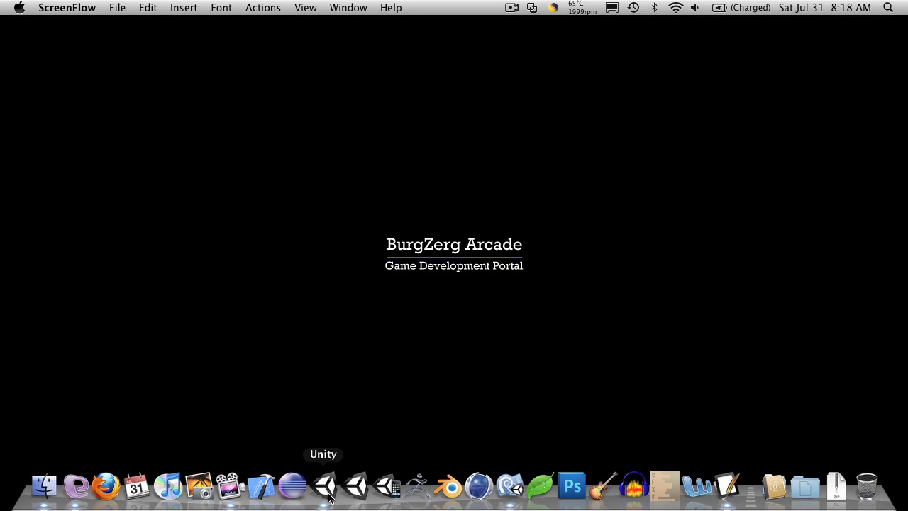
- Create a new C# script named ModifiedStat in the Character Classes folder
{"action": "left_click", "coordinate": [328, 485]}
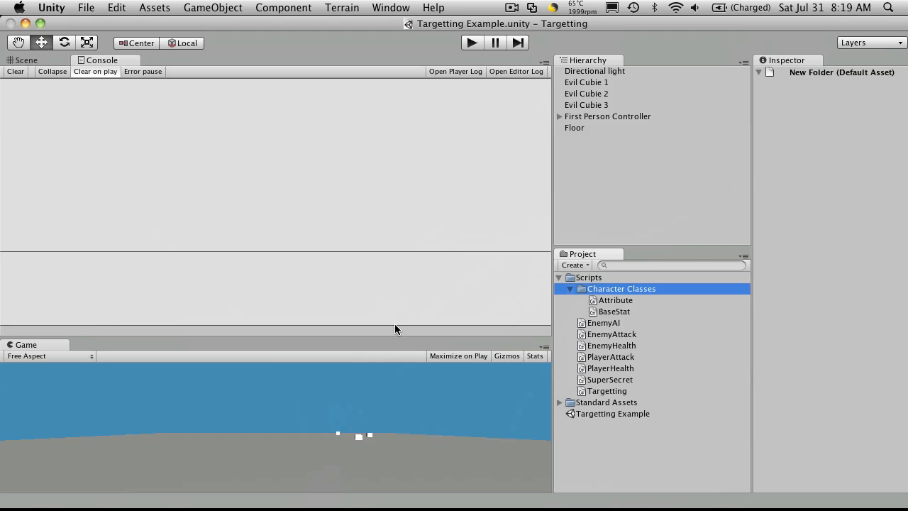
{"action": "mouse_move", "coordinate": [623, 299]}
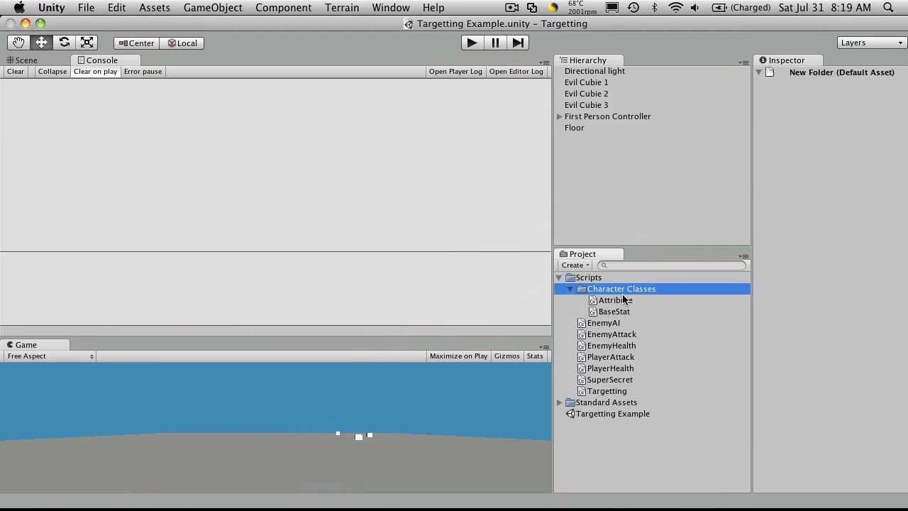
{"action": "right_click", "coordinate": [622, 288]}
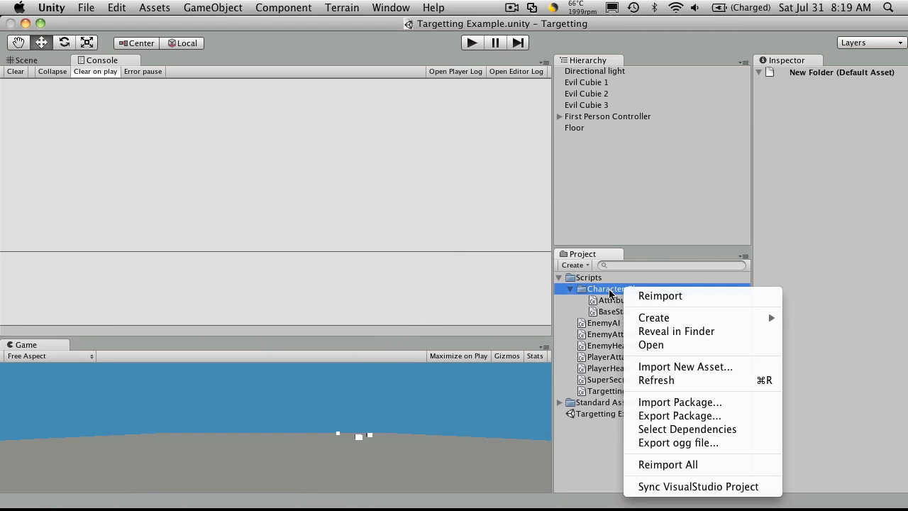
{"action": "mouse_move", "coordinate": [653, 318]}
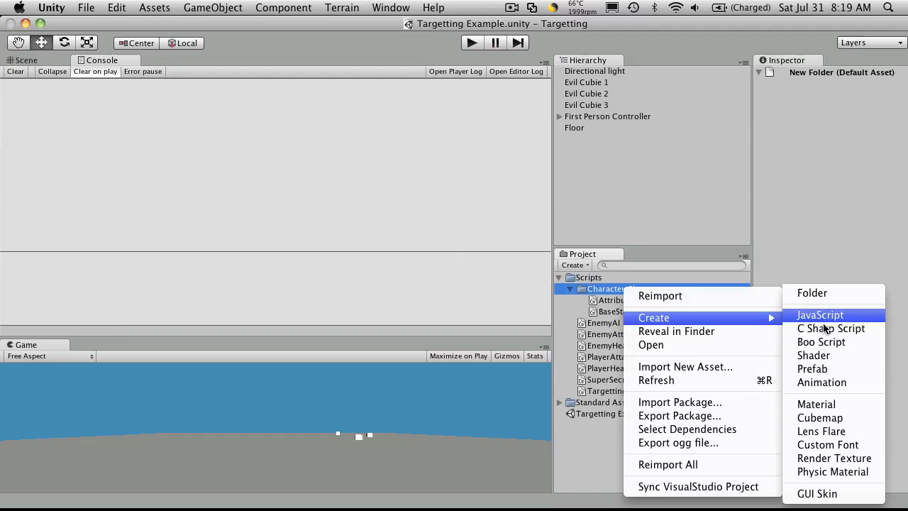
{"action": "mouse_move", "coordinate": [830, 329]}
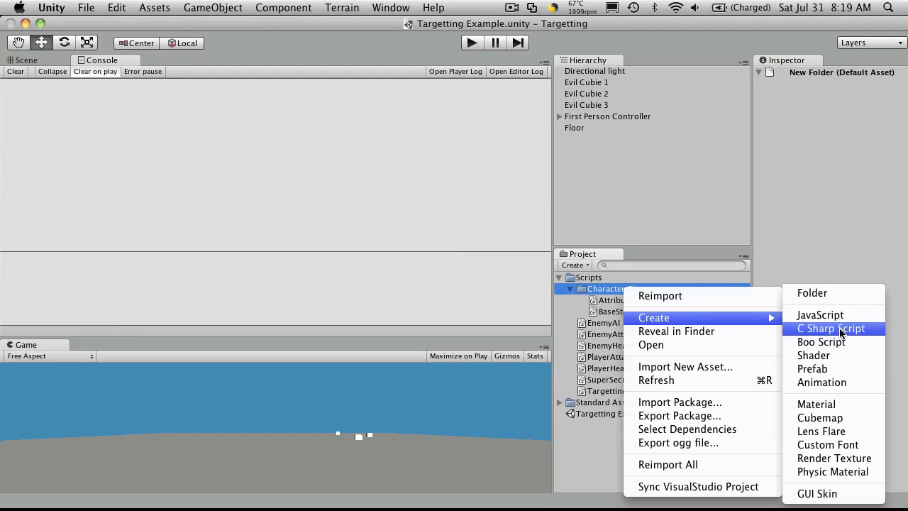
{"action": "left_click", "coordinate": [831, 327]}
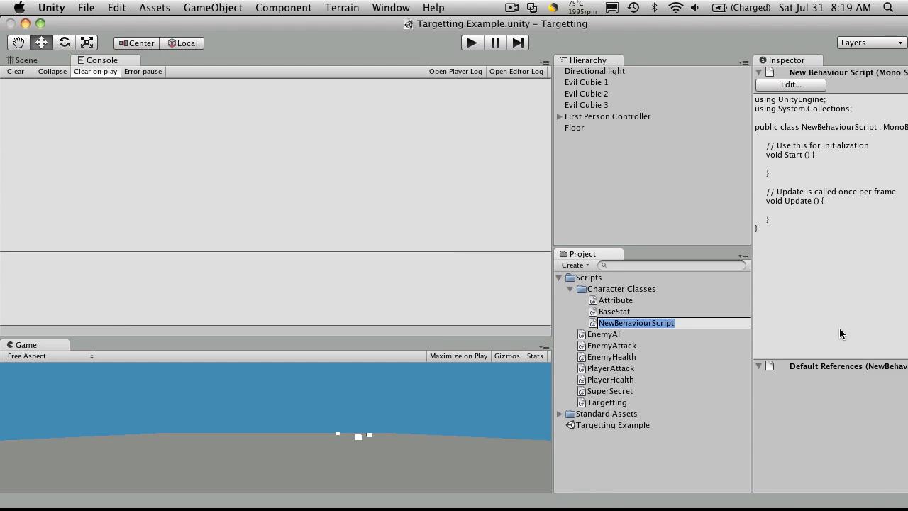
{"action": "type", "text": "Modif"}
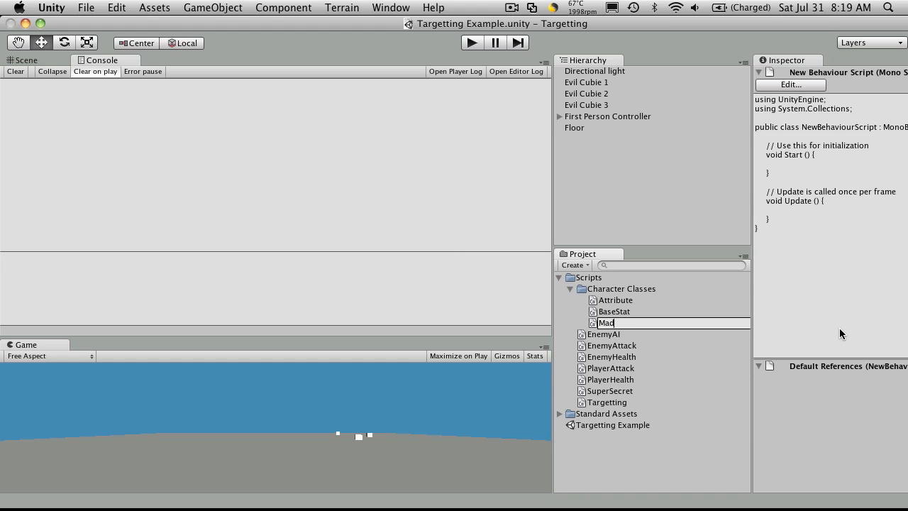
{"action": "type", "text": "odifiedStat"}
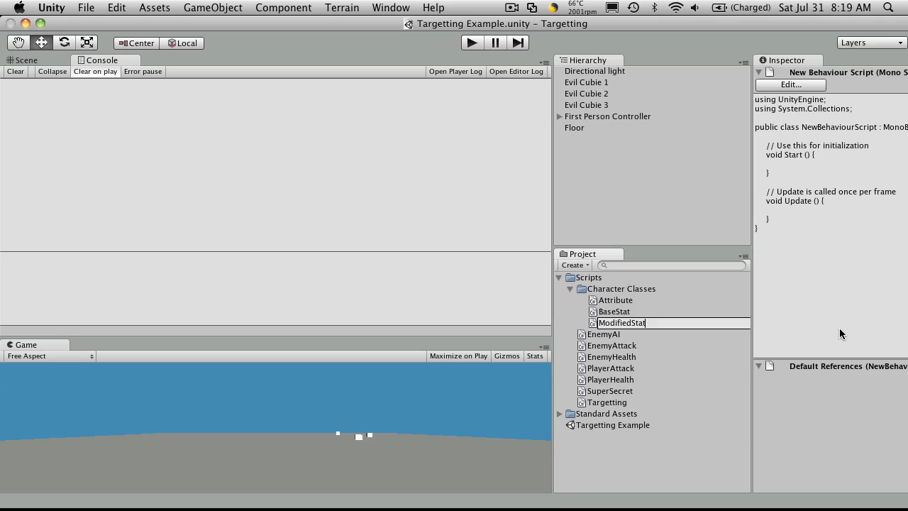
{"action": "left_click", "coordinate": [621, 323]}
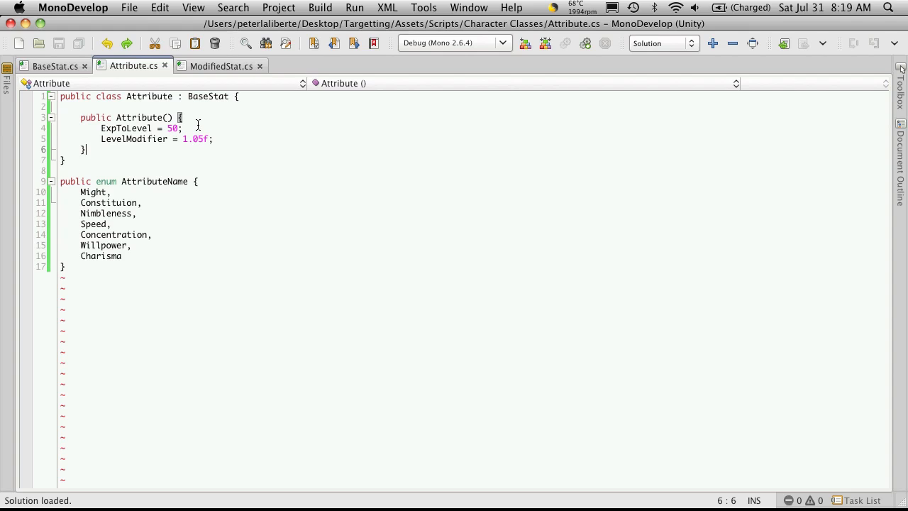
- Declare 'public class ModifiedStat : BaseStat' with an empty braced body
{"action": "left_click", "coordinate": [221, 65]}
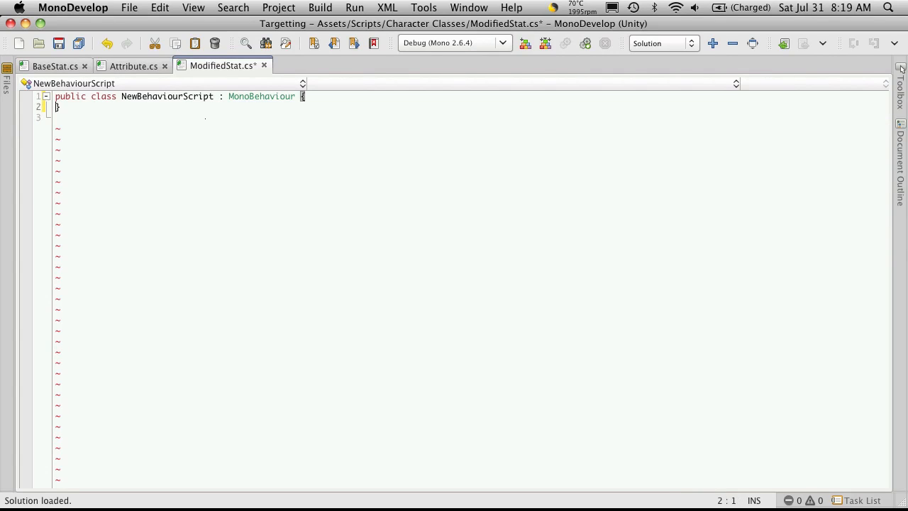
{"action": "key", "text": "BackSpace"}
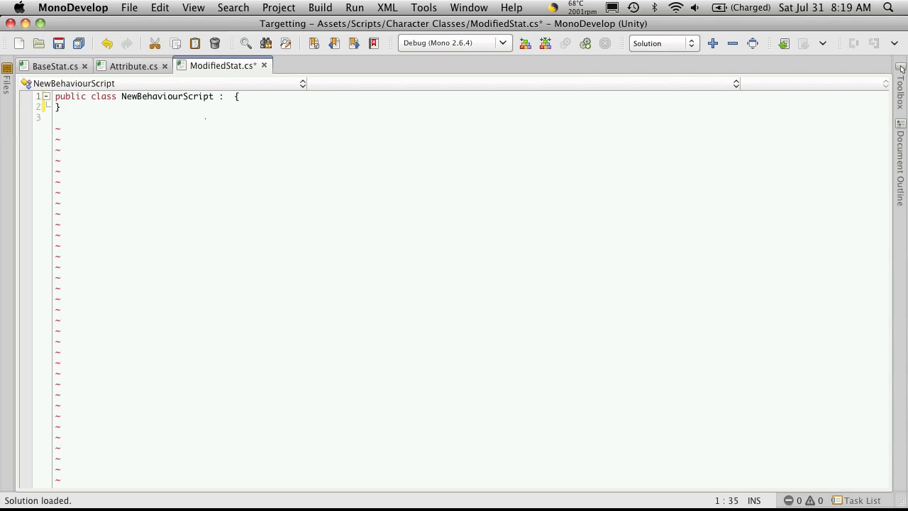
{"action": "type", "text": ": BaseStat"}
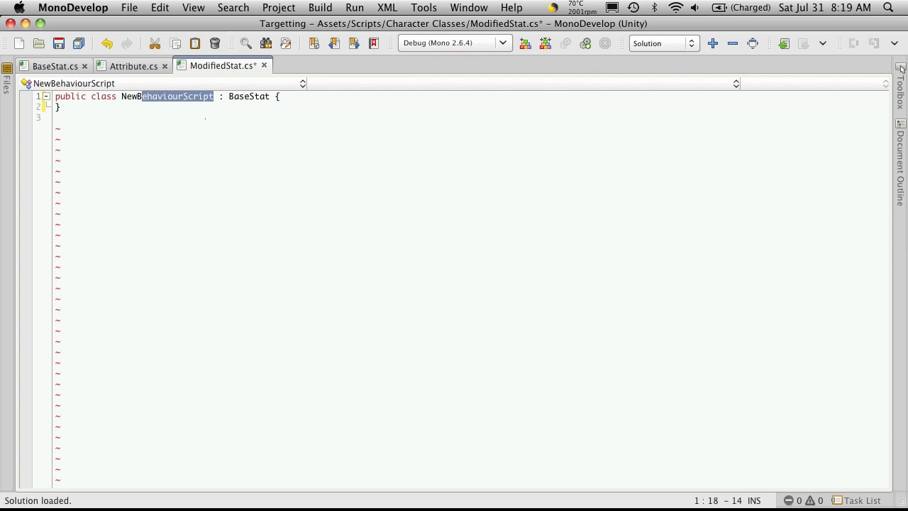
{"action": "type", "text": "ModifiedSt"}
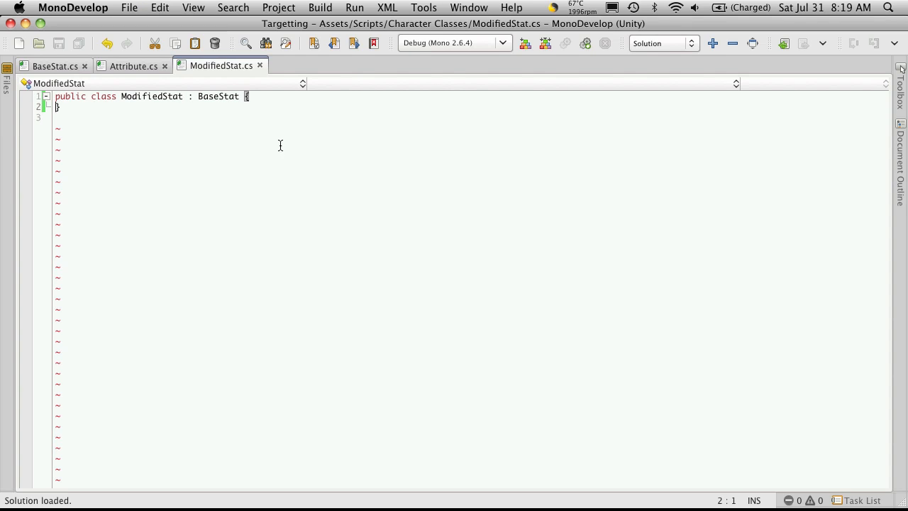
{"action": "mouse_move", "coordinate": [234, 201]}
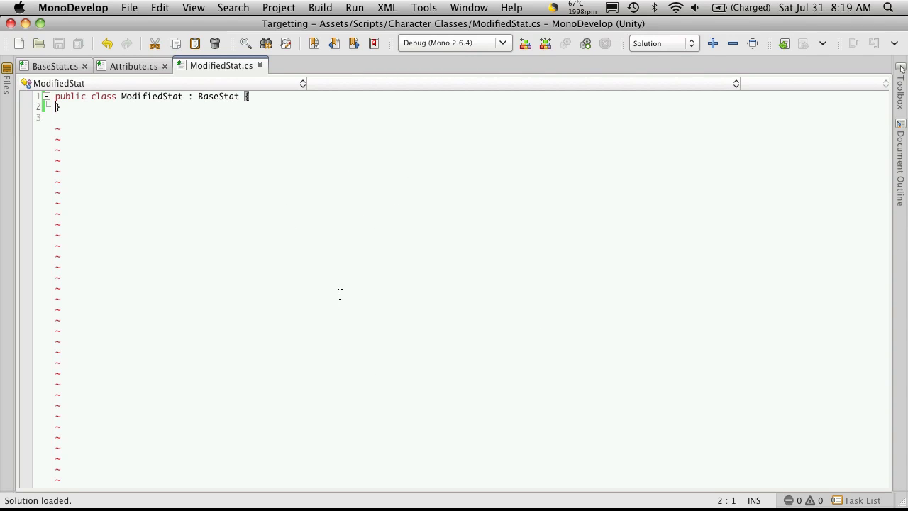
{"action": "mouse_move", "coordinate": [237, 403]}
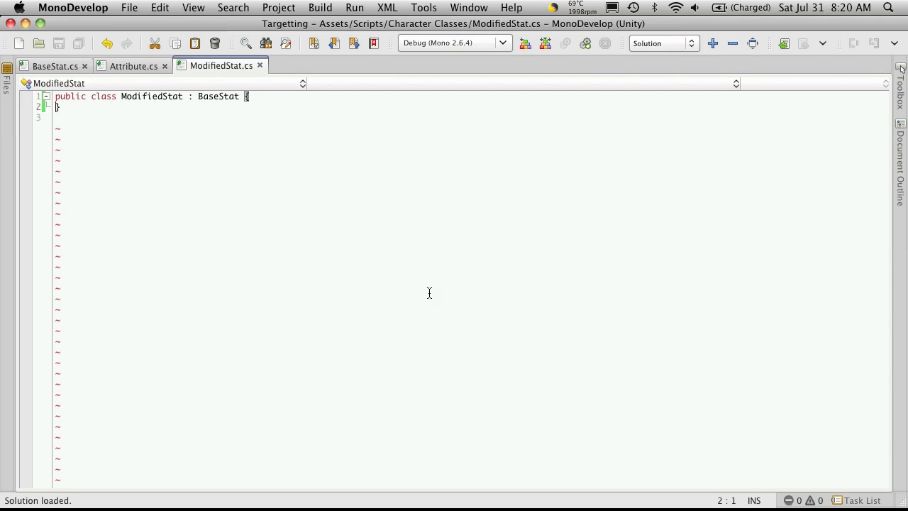
{"action": "mouse_move", "coordinate": [485, 255]}
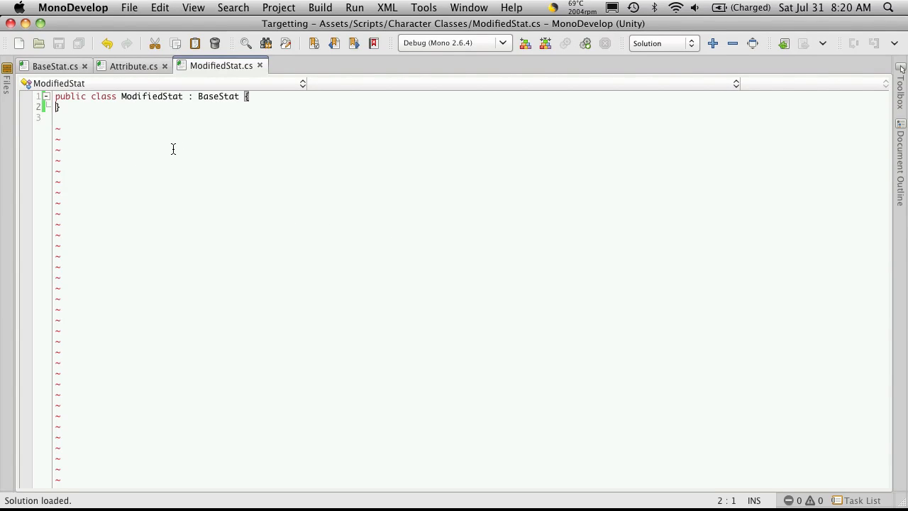
{"action": "mouse_move", "coordinate": [132, 113]}
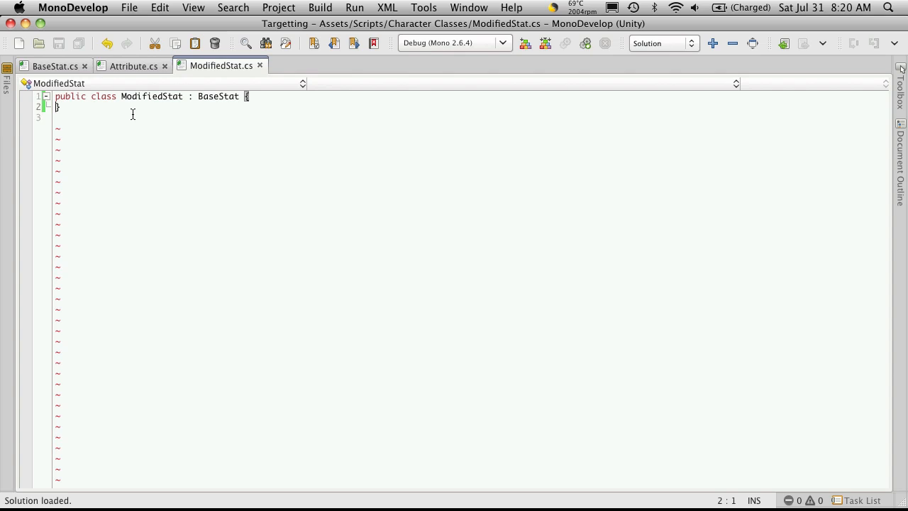
{"action": "type", "text": "}"}
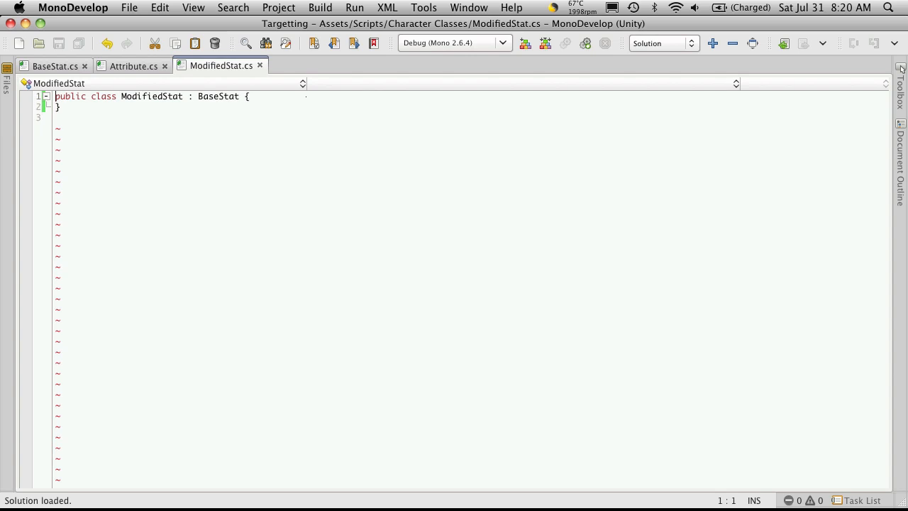
- Add a 'using System.Collections.Generic;' directive at the top of ModifiedStat.cs
{"action": "type", "text": "un"}
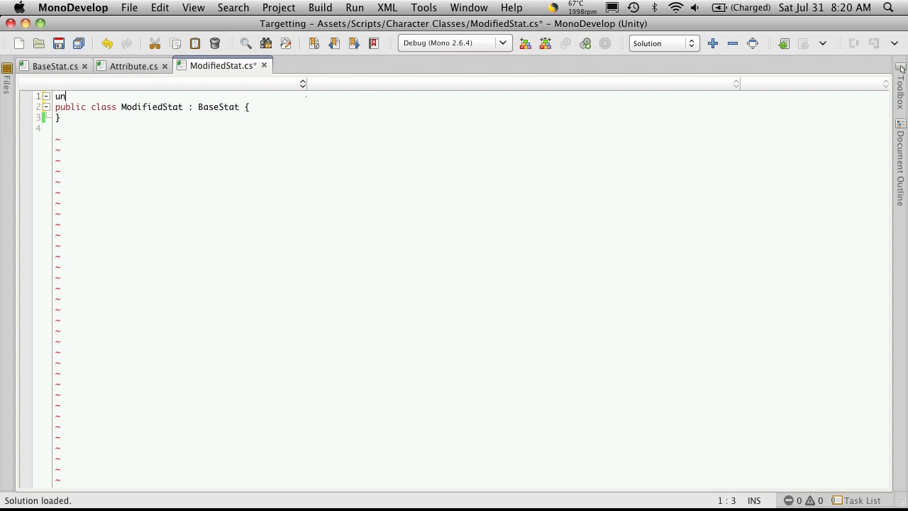
{"action": "type", "text": "sing St"}
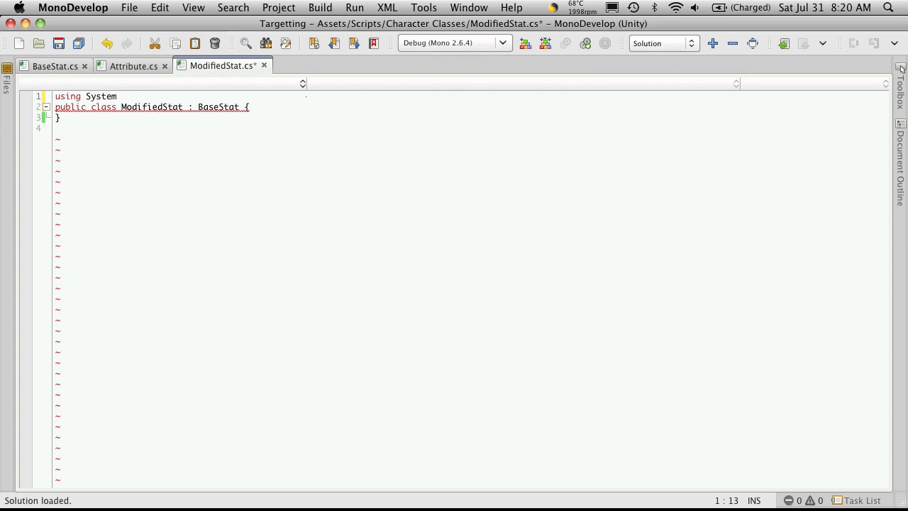
{"action": "type", "text": ".Collections"}
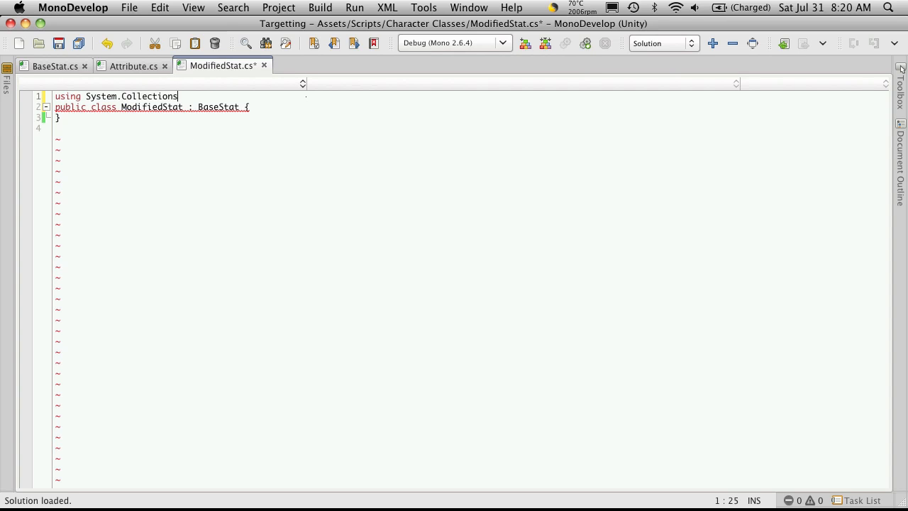
{"action": "type", "text": ".Generic;"}
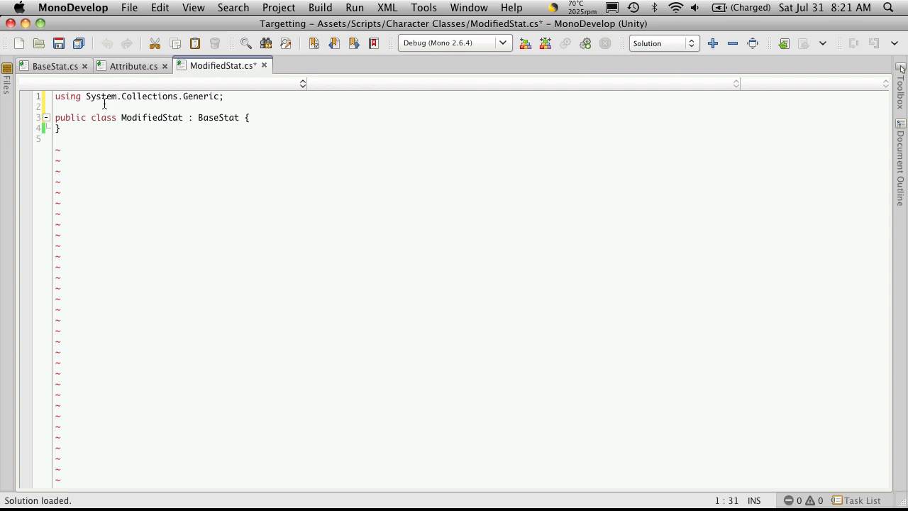
{"action": "left_click_drag", "start_coordinate": [85, 97], "coordinate": [189, 96]}
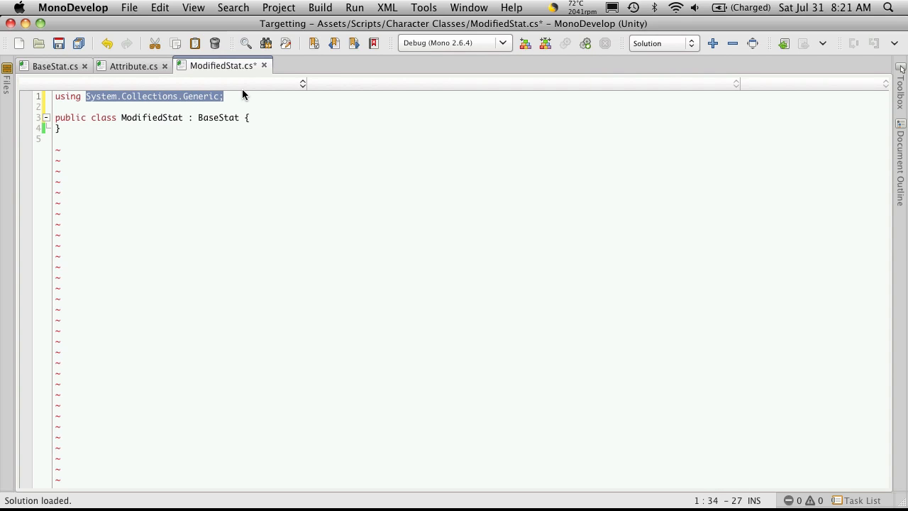
{"action": "mouse_move", "coordinate": [149, 176]}
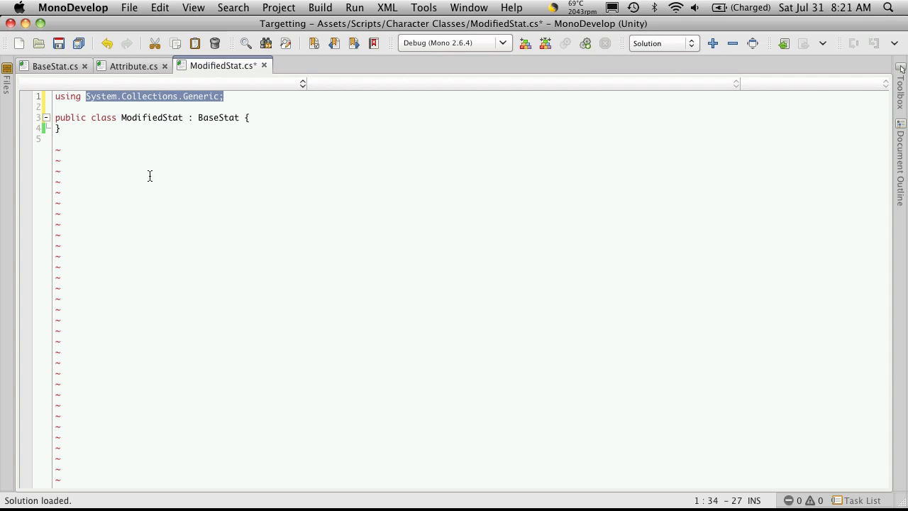
{"action": "mouse_move", "coordinate": [111, 120]}
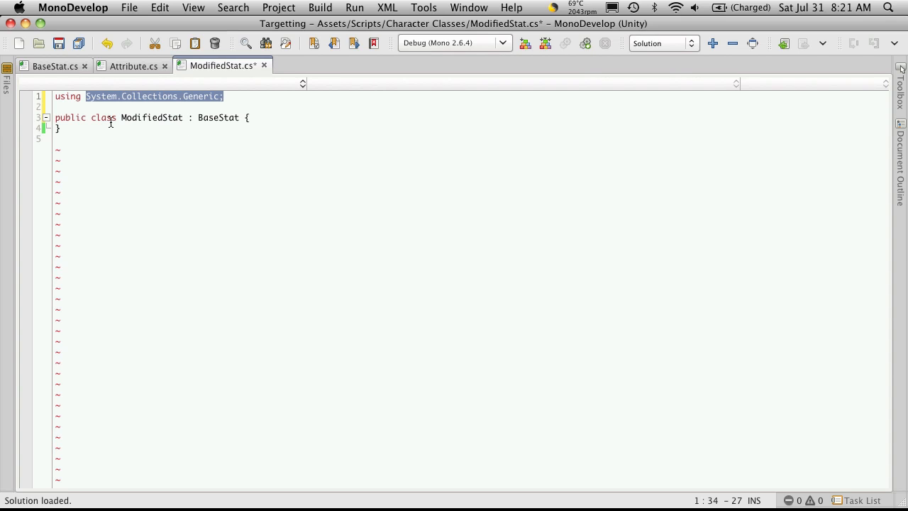
{"action": "mouse_move", "coordinate": [278, 125]}
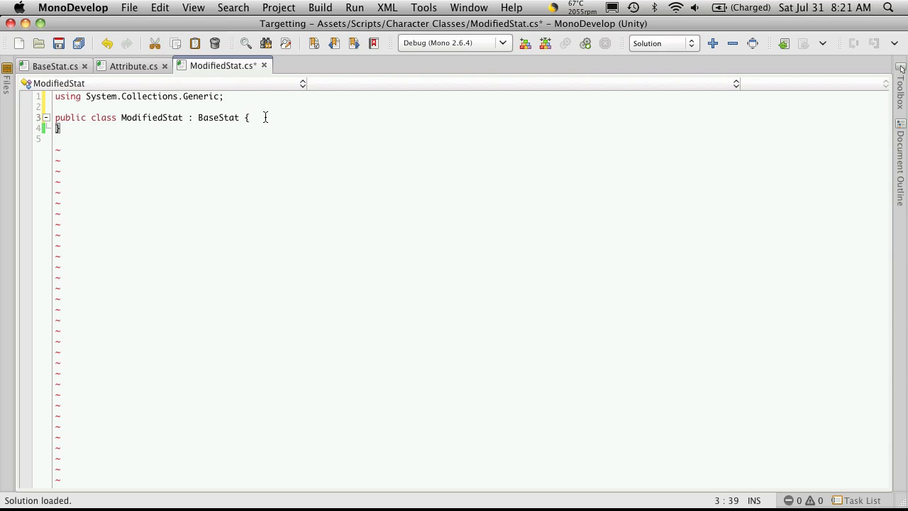
- Declare a 'private List<> _mods;' field inside the class, leaving blank lines below it
{"action": "key", "text": "Return"}
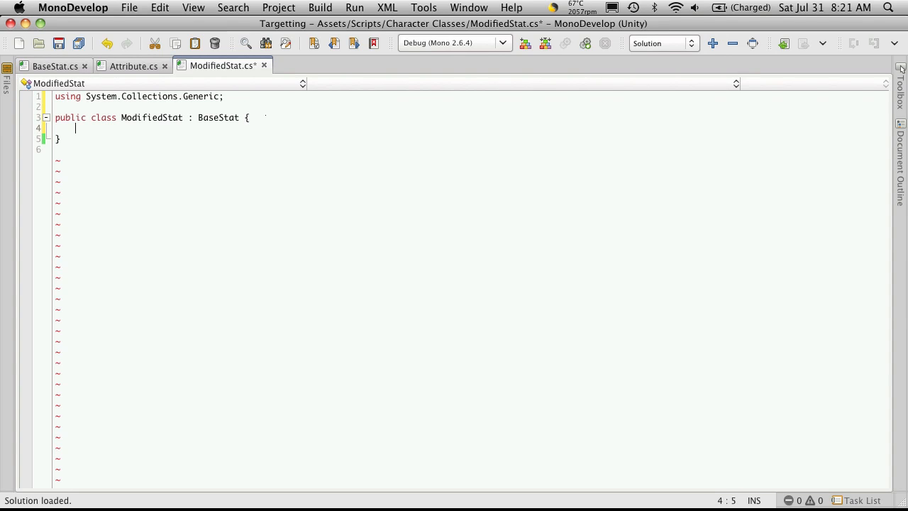
{"action": "type", "text": "private"}
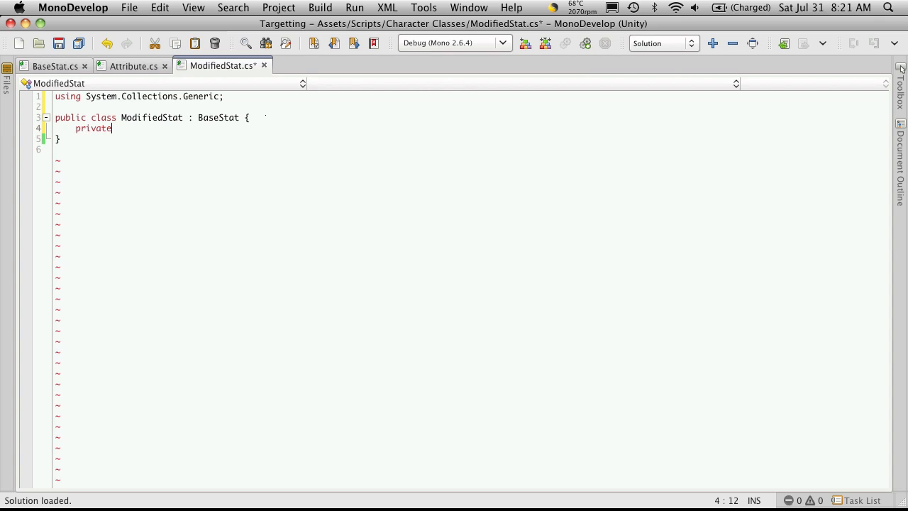
{"action": "type", "text": "Li"}
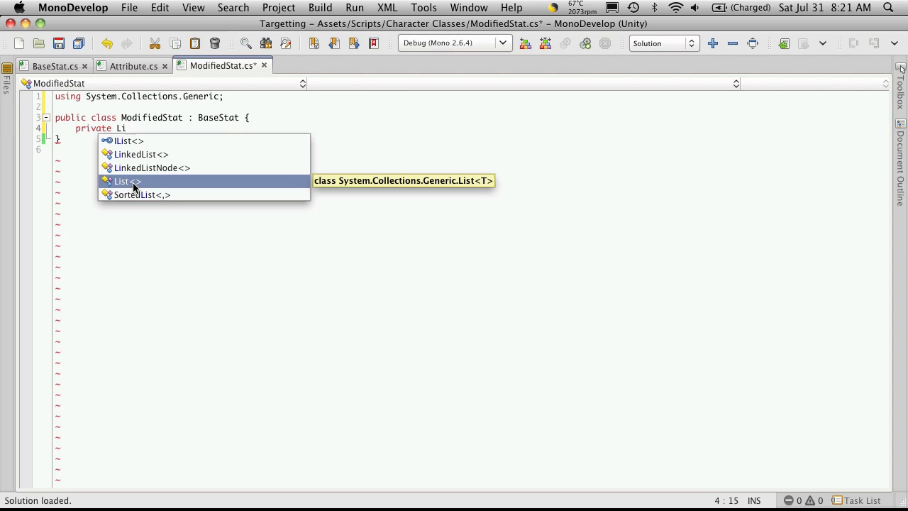
{"action": "mouse_move", "coordinate": [145, 187]}
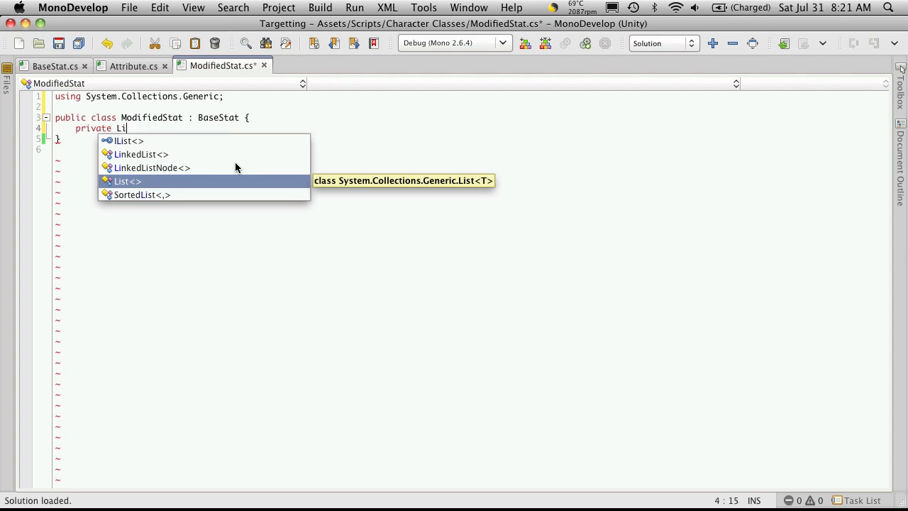
{"action": "type", "text": "st"}
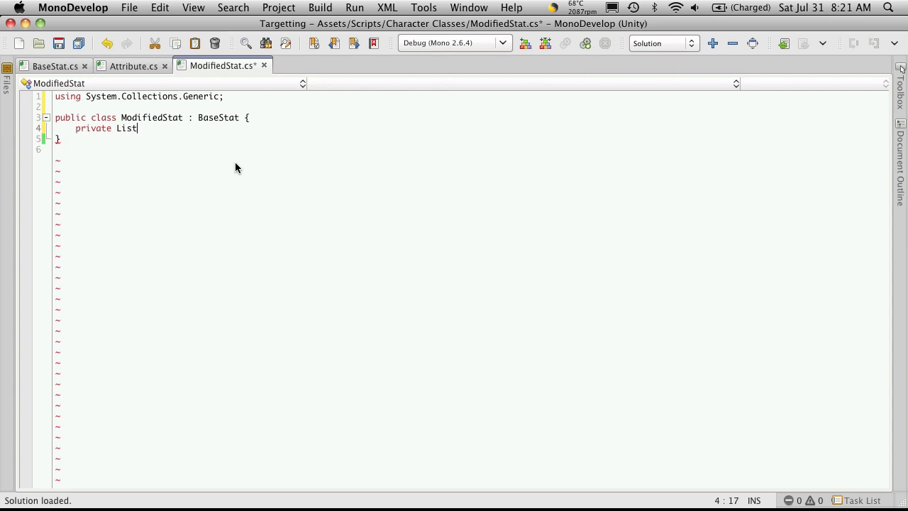
{"action": "type", "text": "<>"}
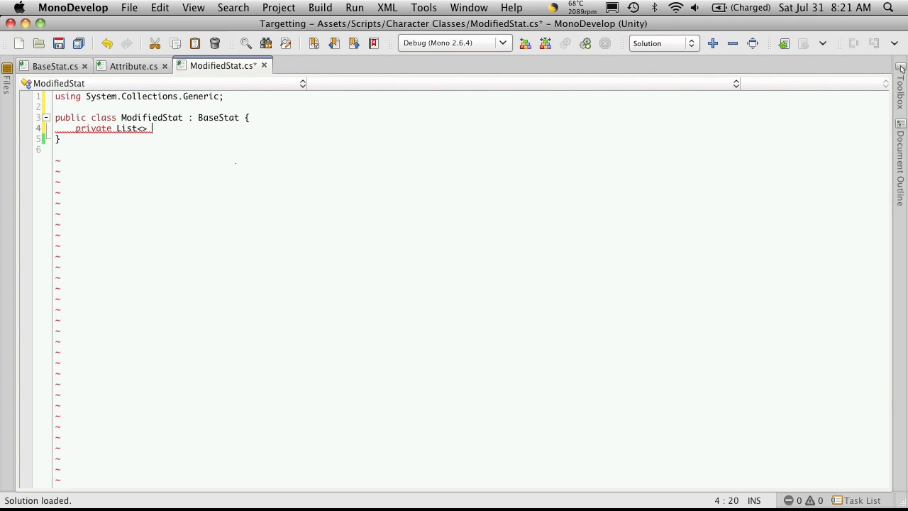
{"action": "type", "text": "\" \""}
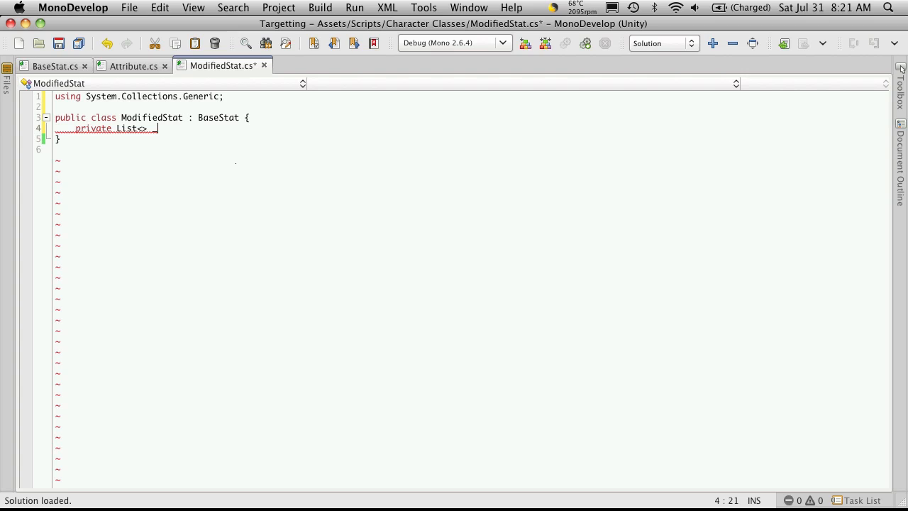
{"action": "type", "text": "_mods"}
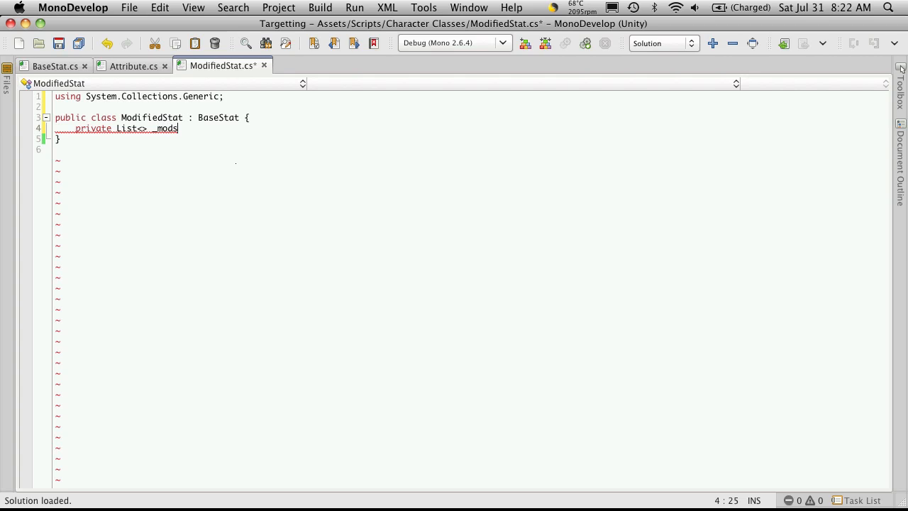
{"action": "type", "text": ";"}
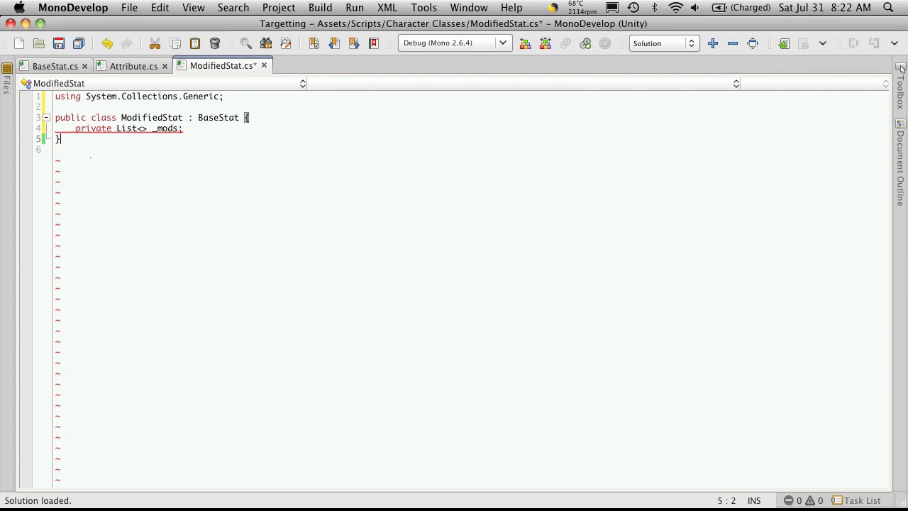
{"action": "key", "text": "Return"}
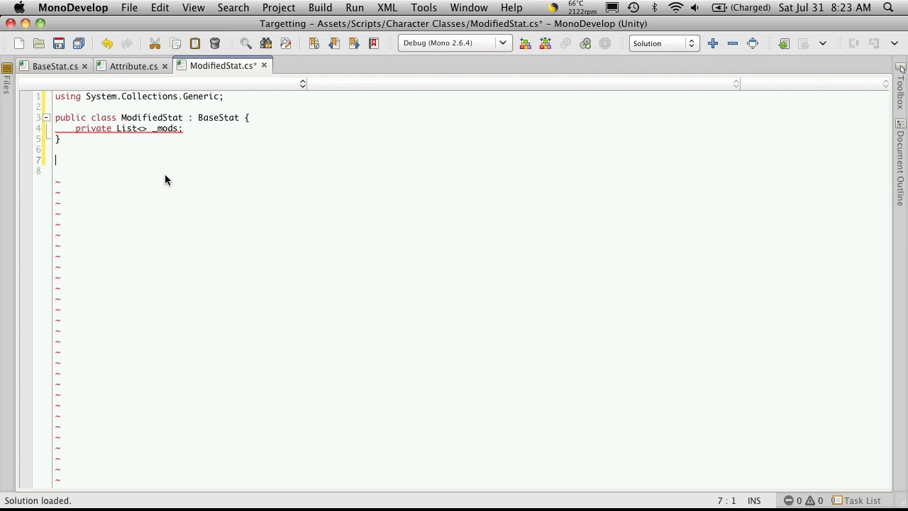
- Begin a 'public struct ModifyingAttribute {' declaration below the class
{"action": "type", "text": "public"}
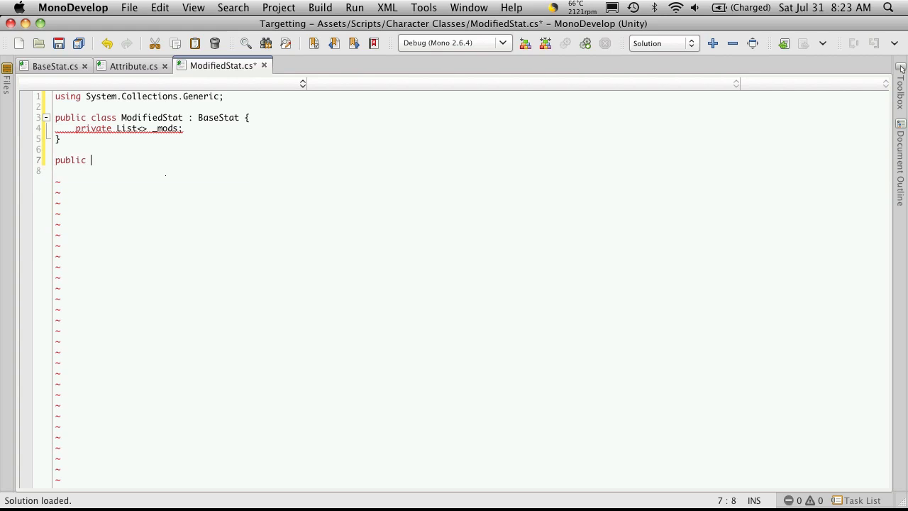
{"action": "type", "text": "struct"}
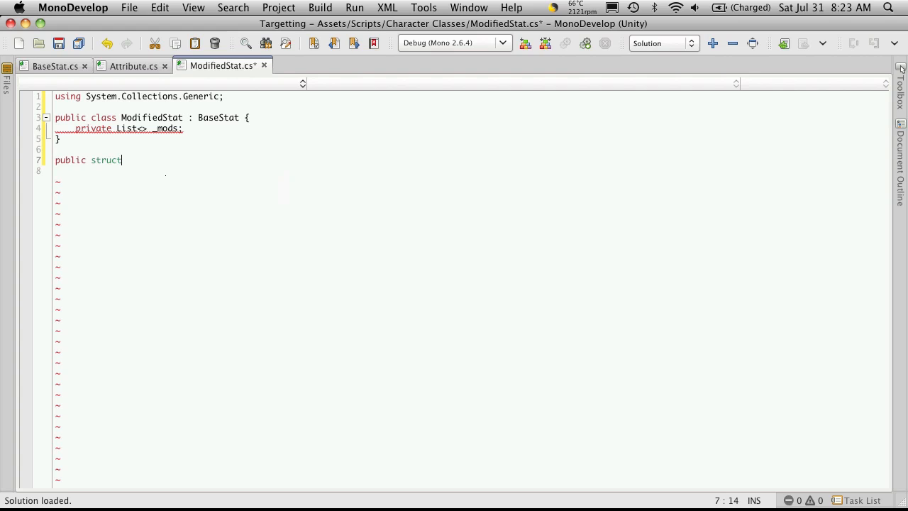
{"action": "type", "text": "\" \""}
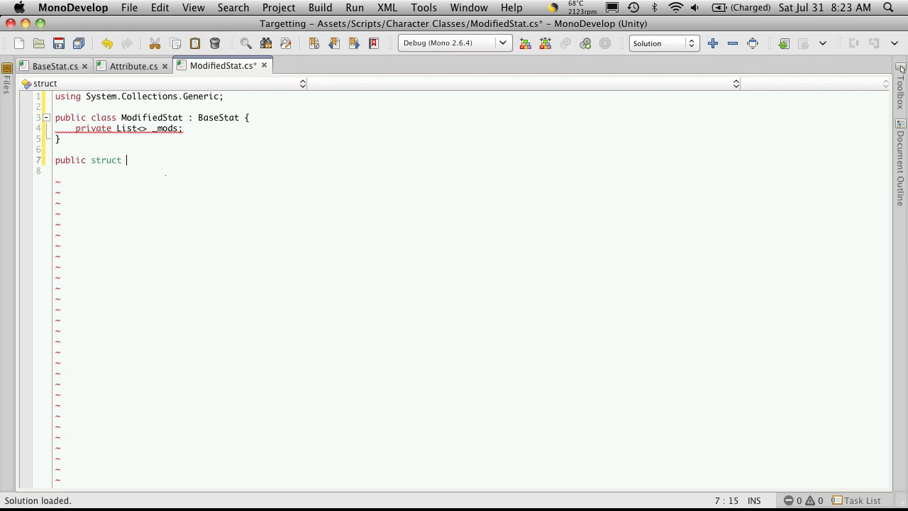
{"action": "type", "text": "Modif"}
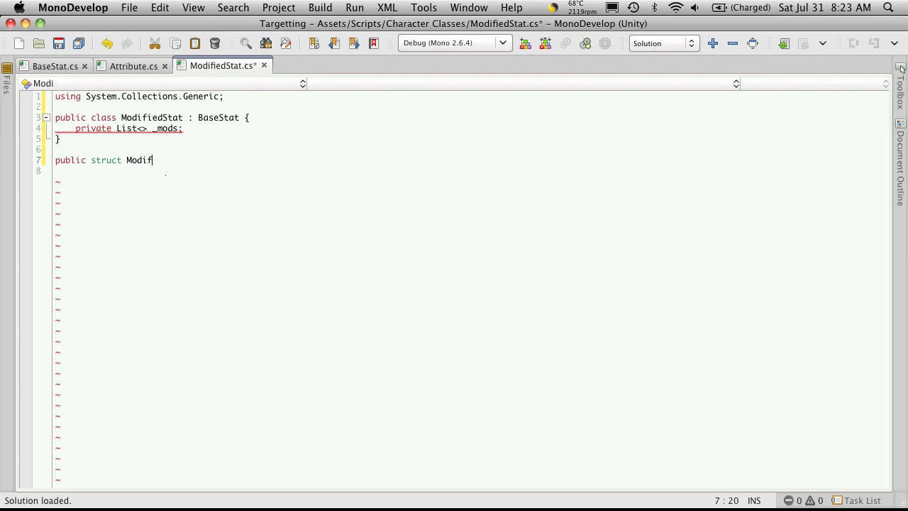
{"action": "type", "text": "yingA"}
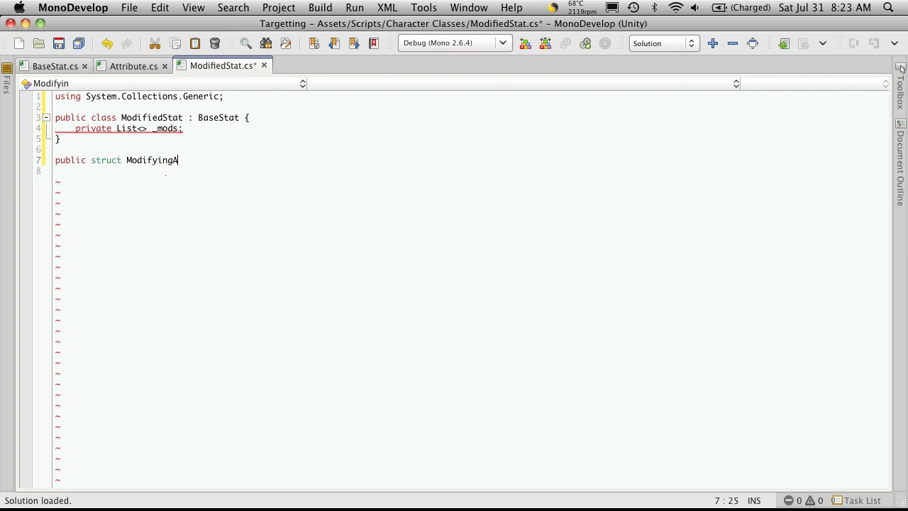
{"action": "type", "text": "ttribute"}
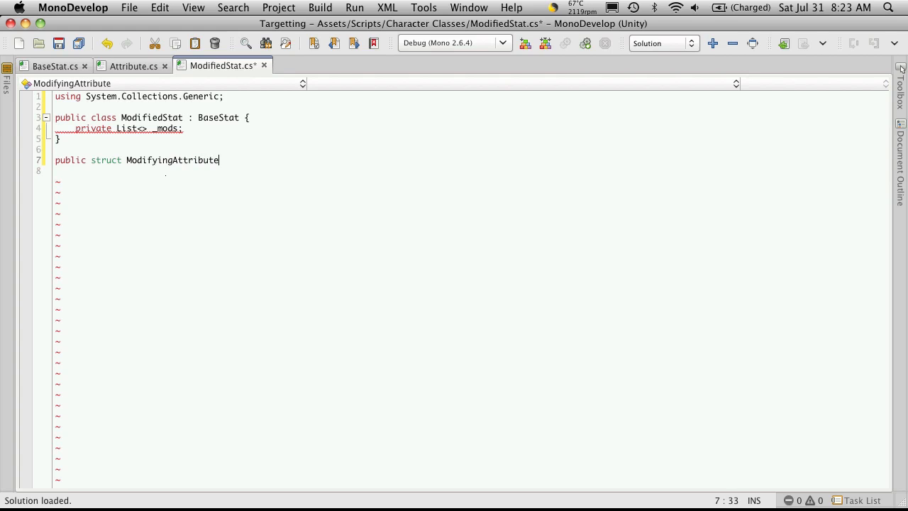
{"action": "type", "text": "{"}
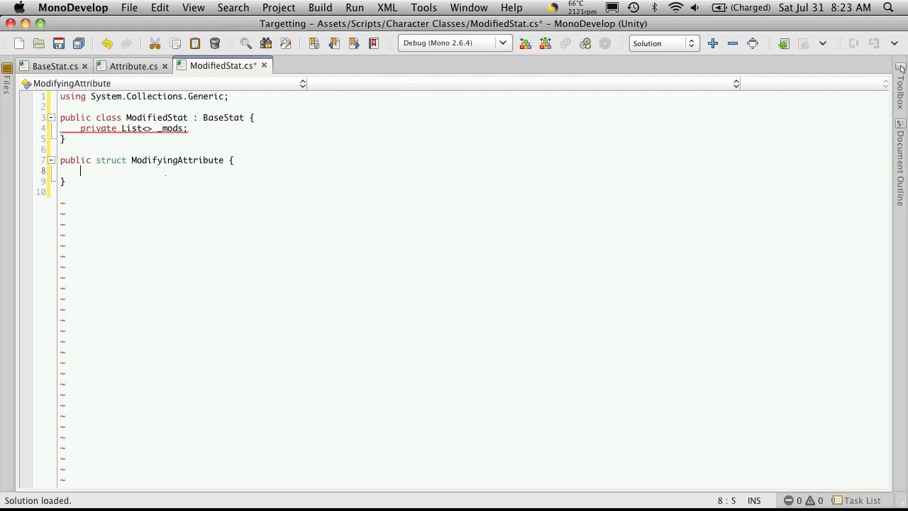
- Give the struct a 'public Attribute attribute;' field, checking Attribute.cs for the name
{"action": "type", "text": "pu"}
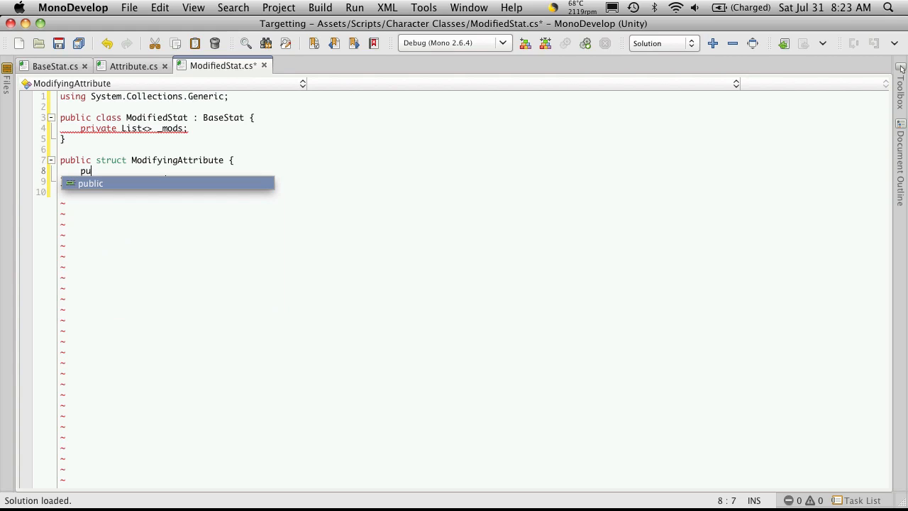
{"action": "type", "text": "blic"}
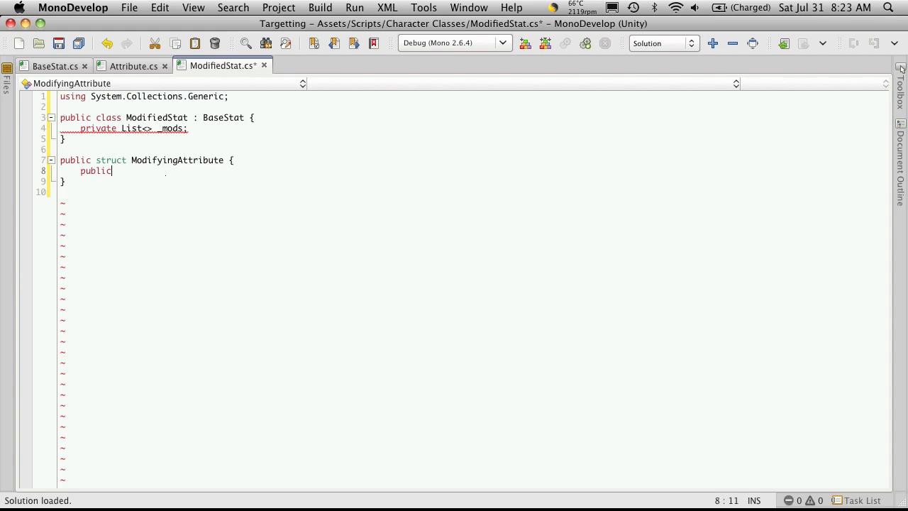
{"action": "type", "text": "Attribute"}
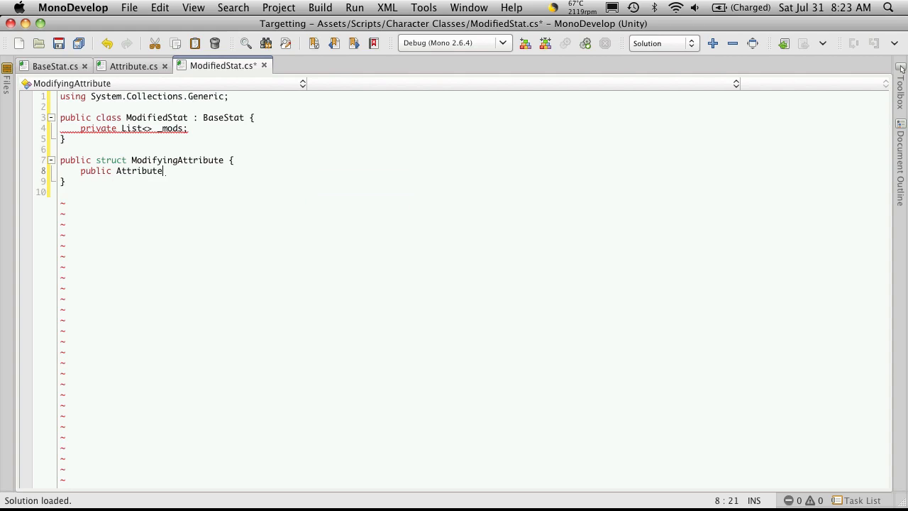
{"action": "left_click", "coordinate": [133, 65]}
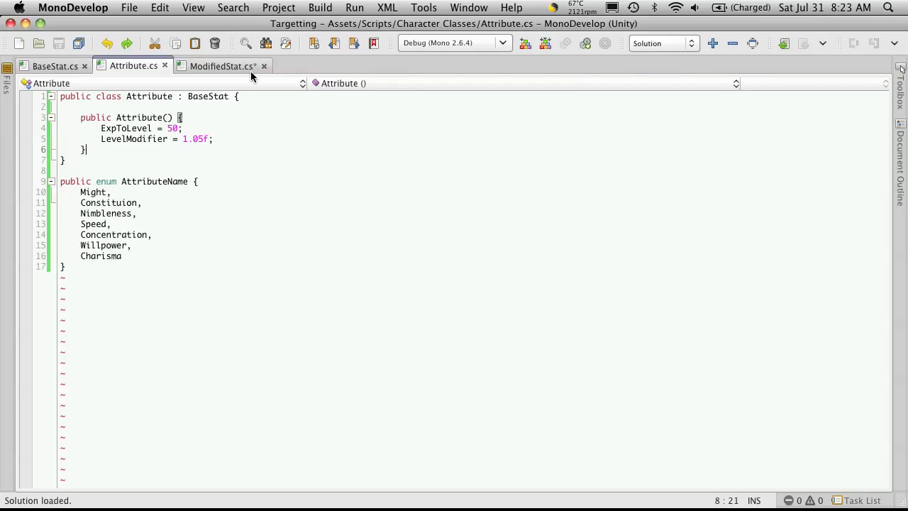
{"action": "left_click", "coordinate": [221, 65]}
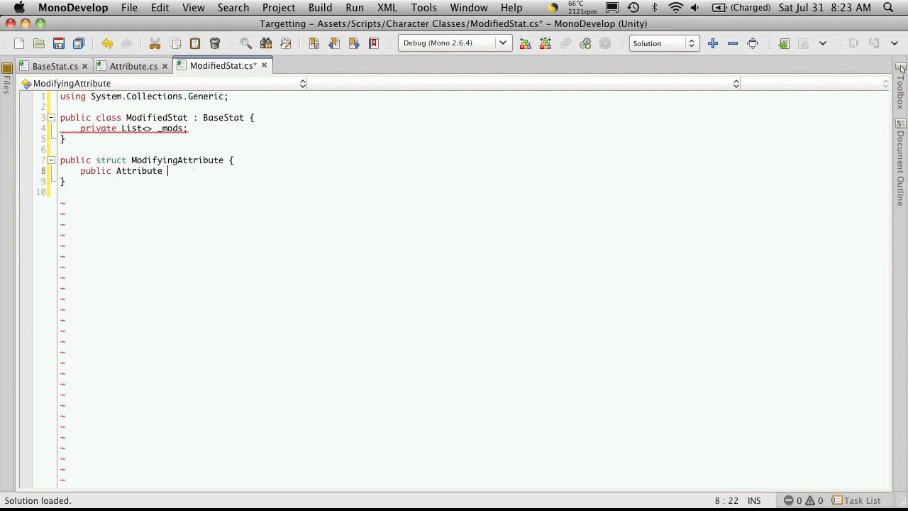
{"action": "type", "text": "att"}
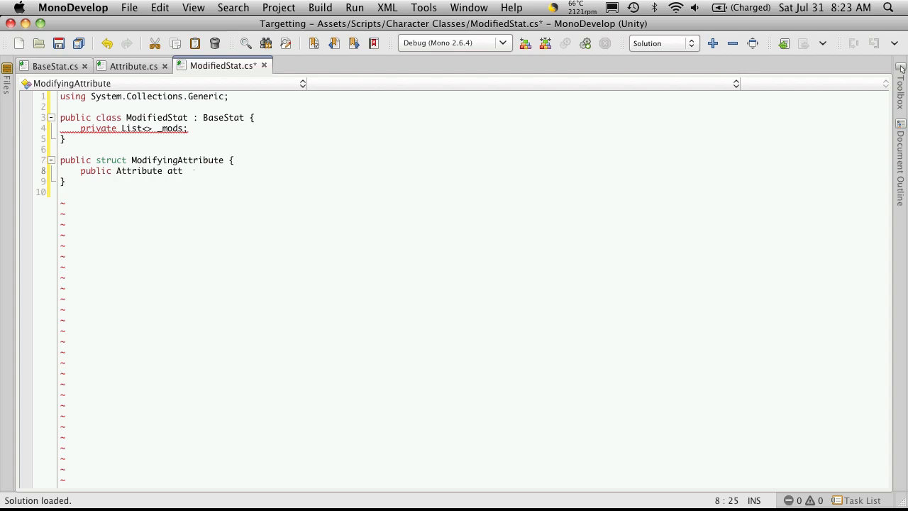
{"action": "type", "text": "ribute"}
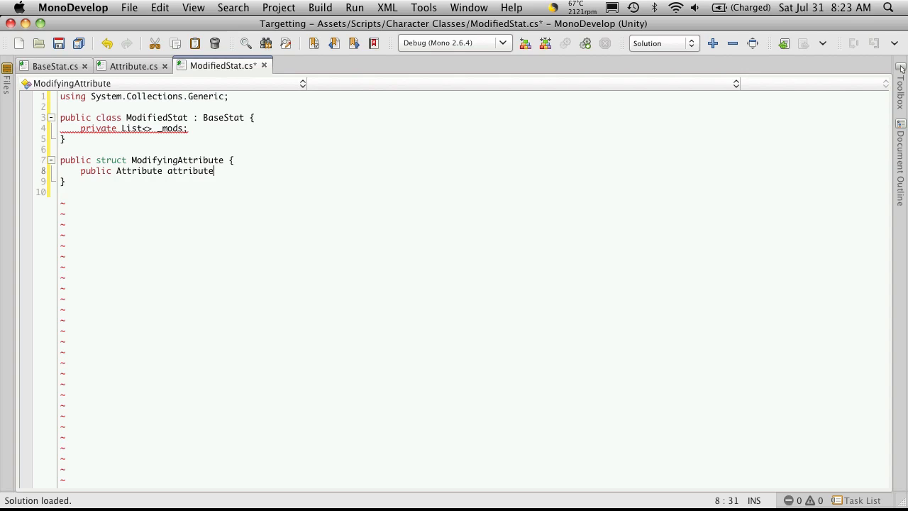
{"action": "type", "text": ";"}
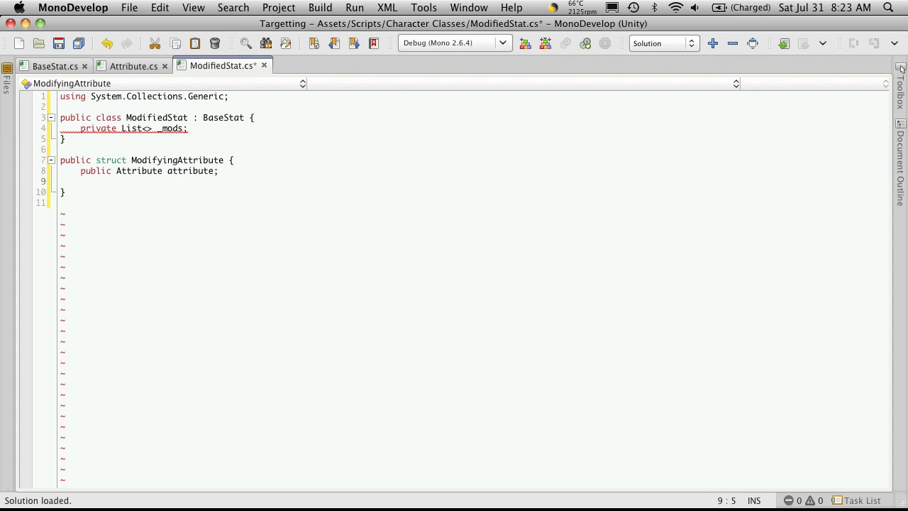
- Add a 'public float ratio;' field to ModifyingAttribute
{"action": "type", "text": "public"}
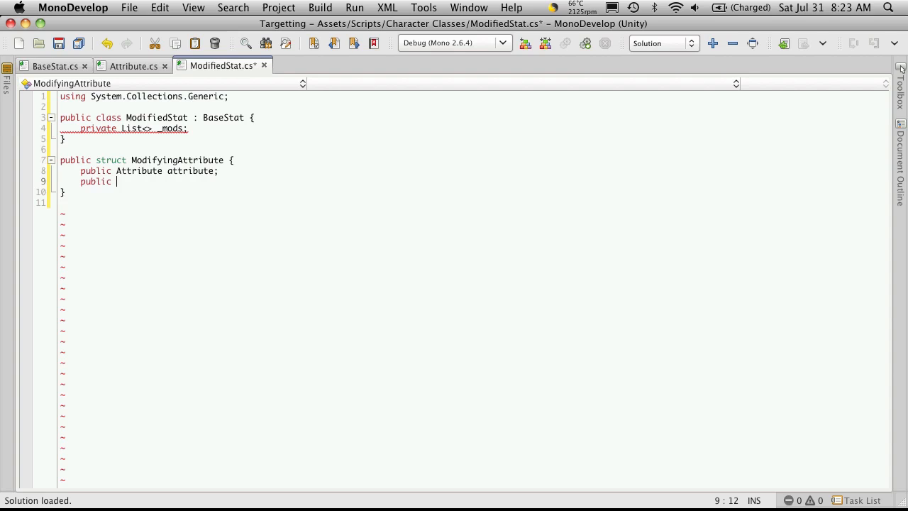
{"action": "type", "text": "float rd"}
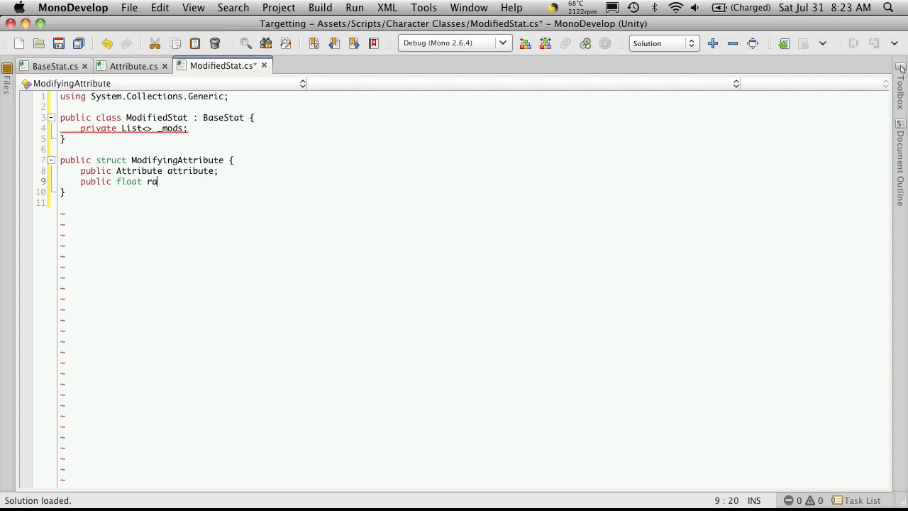
{"action": "type", "text": "tiol"}
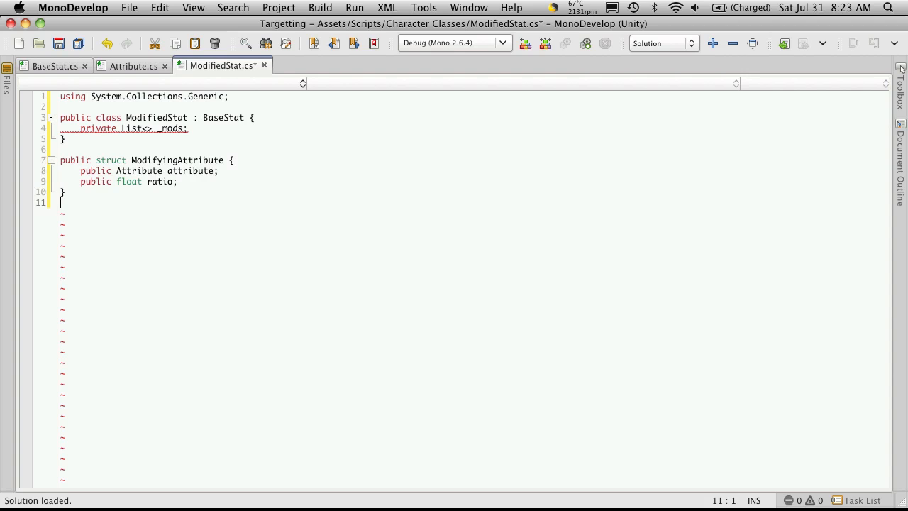
{"action": "left_click", "coordinate": [145, 127]}
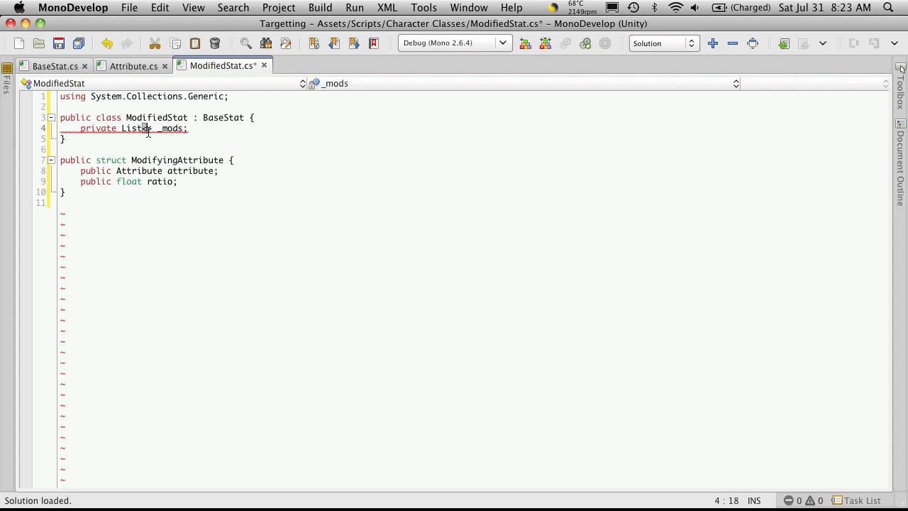
- Type the _mods field as List<ModifyingAttribute> via autocomplete
{"action": "type", "text": "Mod"}
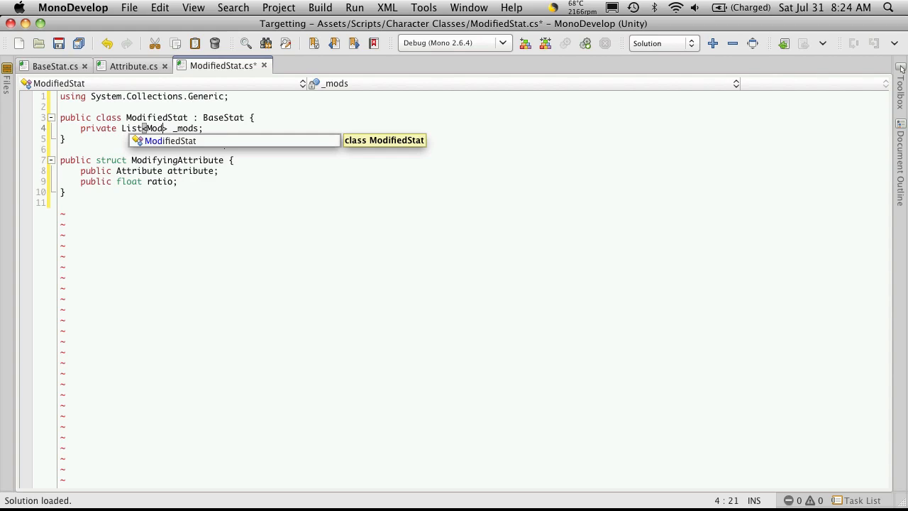
{"action": "type", "text": "ifyingAttribute"}
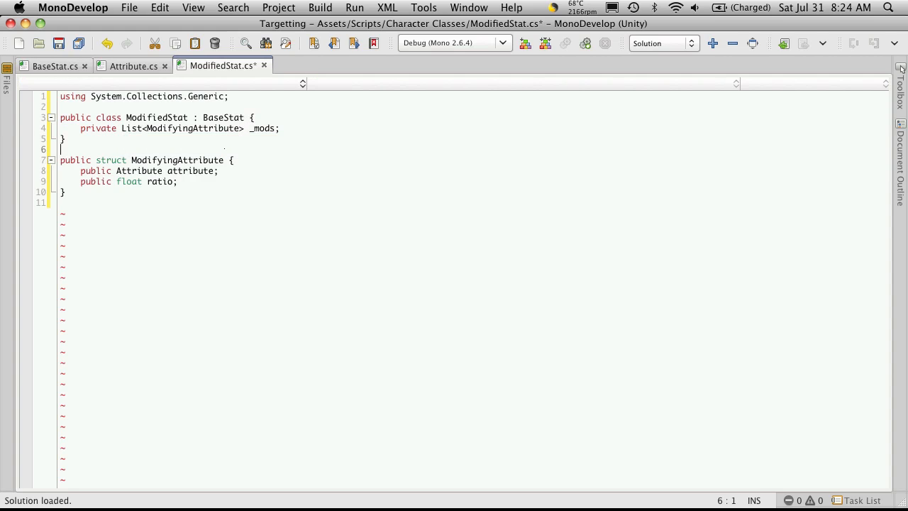
{"action": "left_click", "coordinate": [60, 42]}
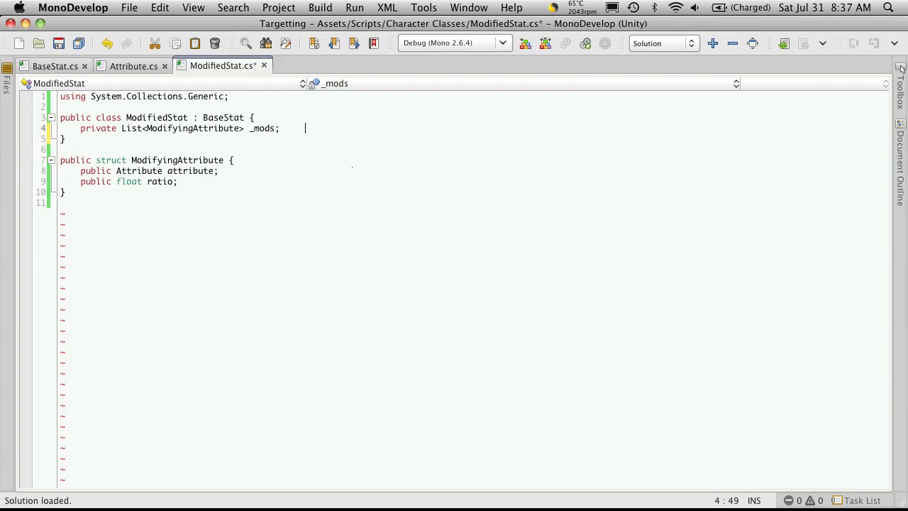
- Comment _mods as '//A list of Attributes that modify this stat'
{"action": "type", "text": "//"}
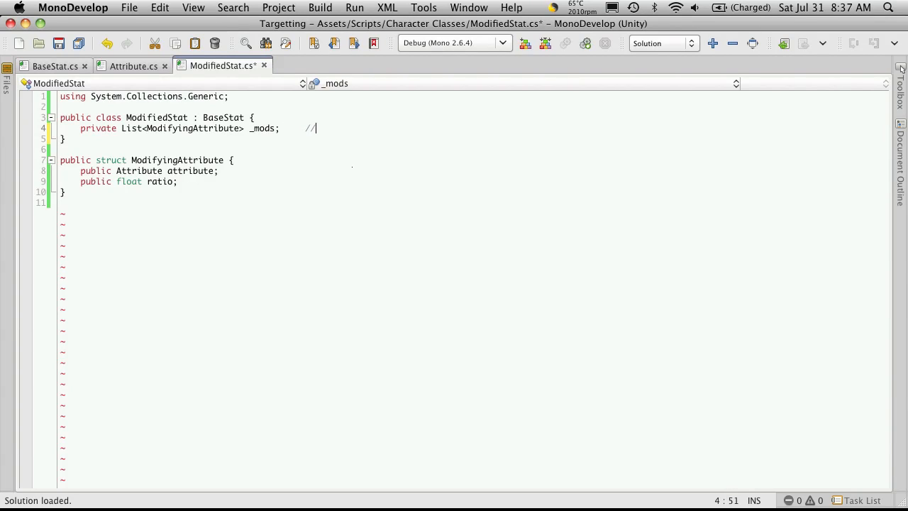
{"action": "key", "text": "BackSpace"}
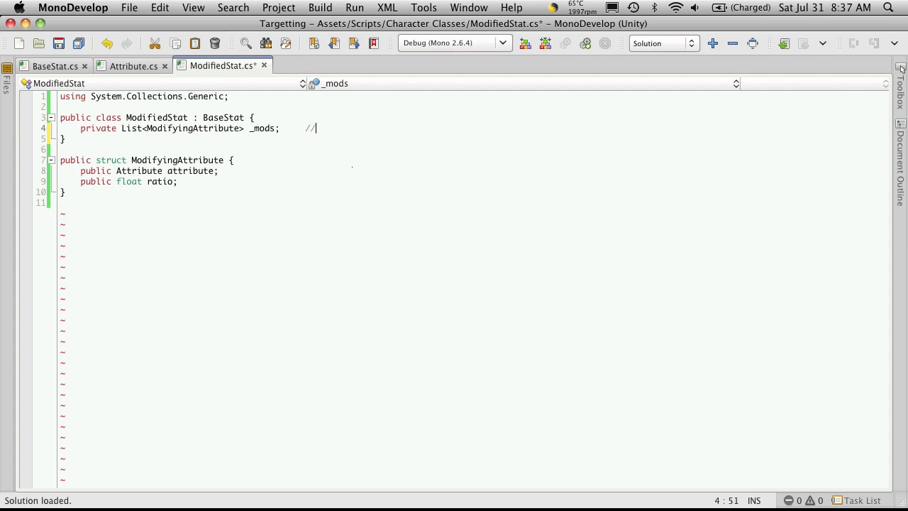
{"action": "type", "text": "A list of A"}
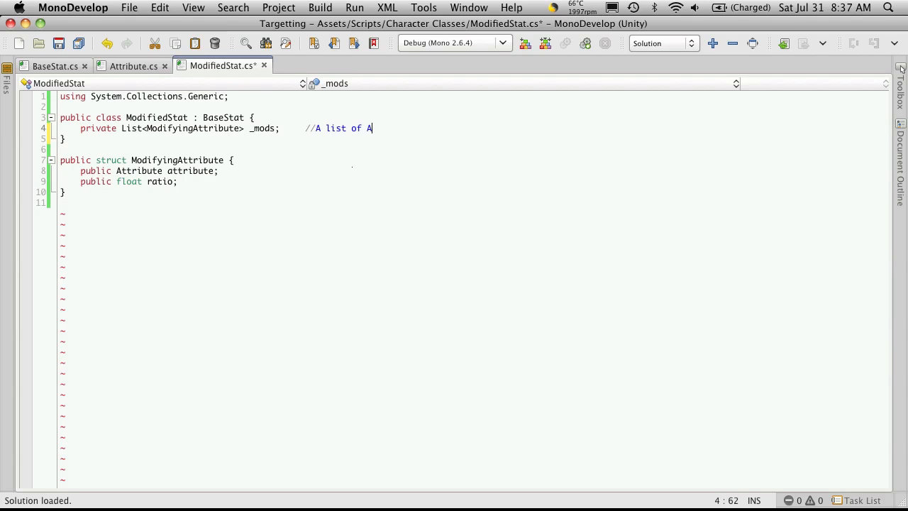
{"action": "type", "text": "ttribute"}
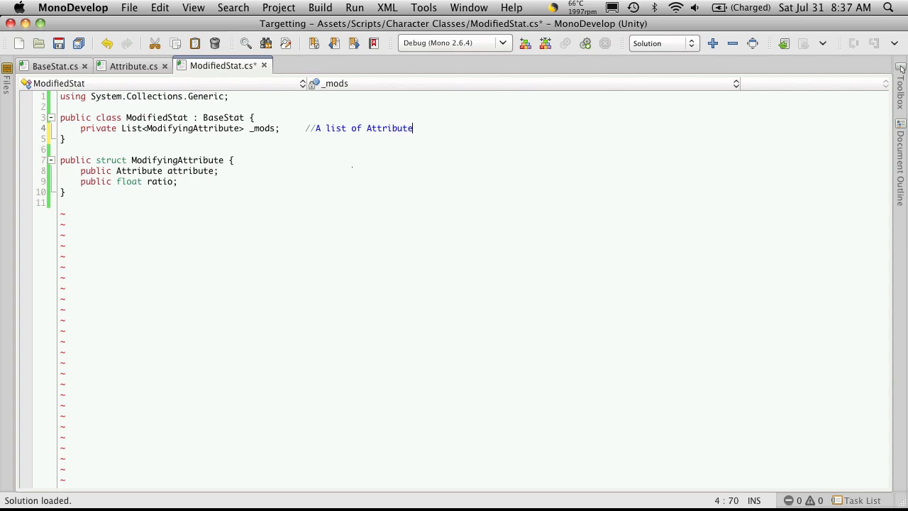
{"action": "type", "text": "s that modi"}
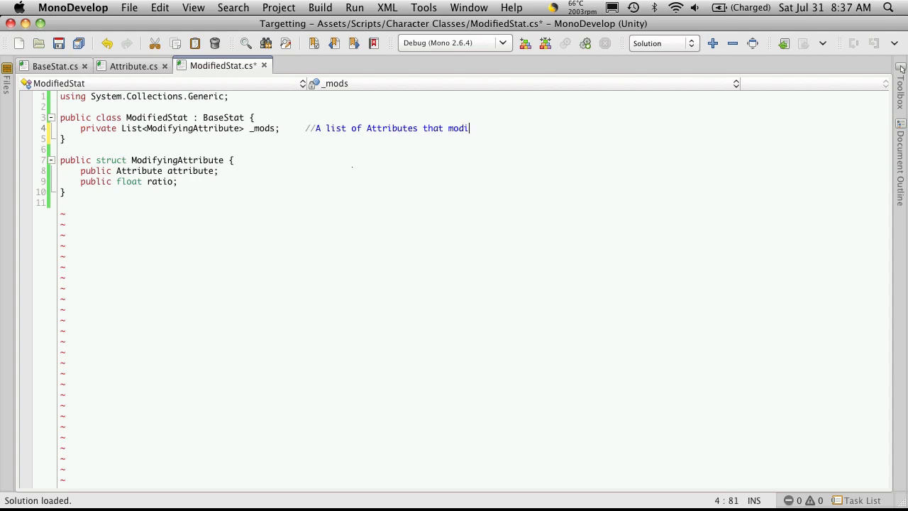
{"action": "type", "text": "fy this stat"}
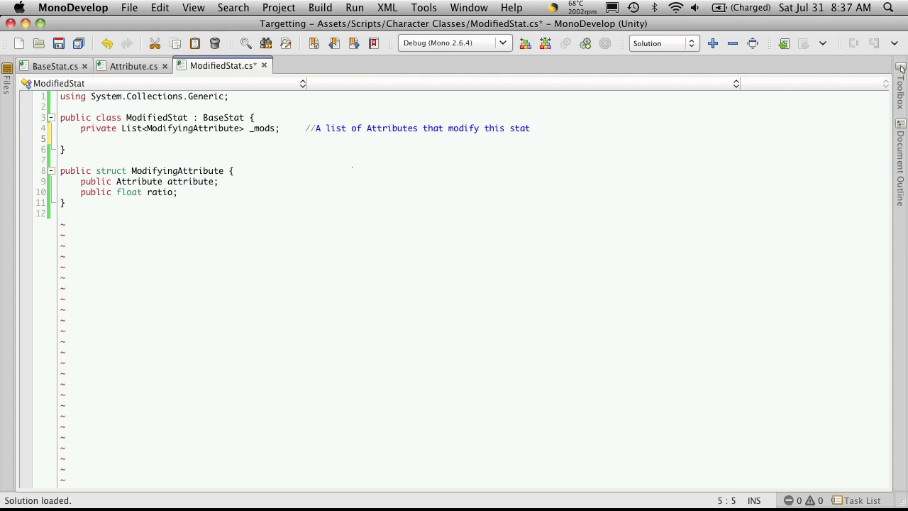
- Declare 'private int _modValue;' with comment '//The amount added to the baseValue from the modifiers'
{"action": "type", "text": "private"}
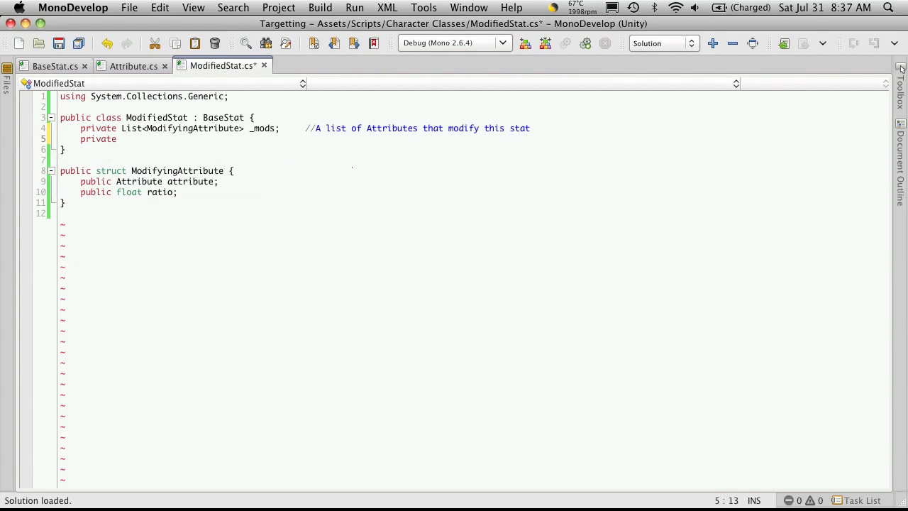
{"action": "type", "text": "int"}
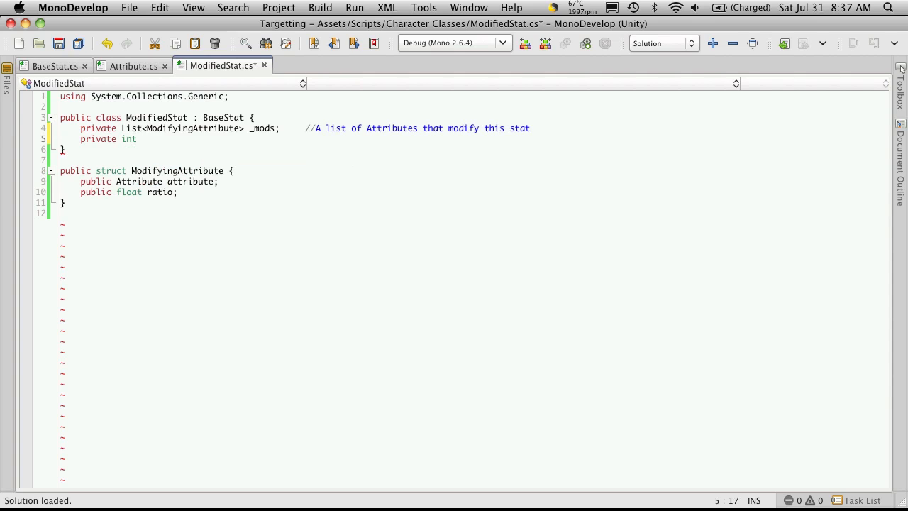
{"action": "type", "text": "_modVal"}
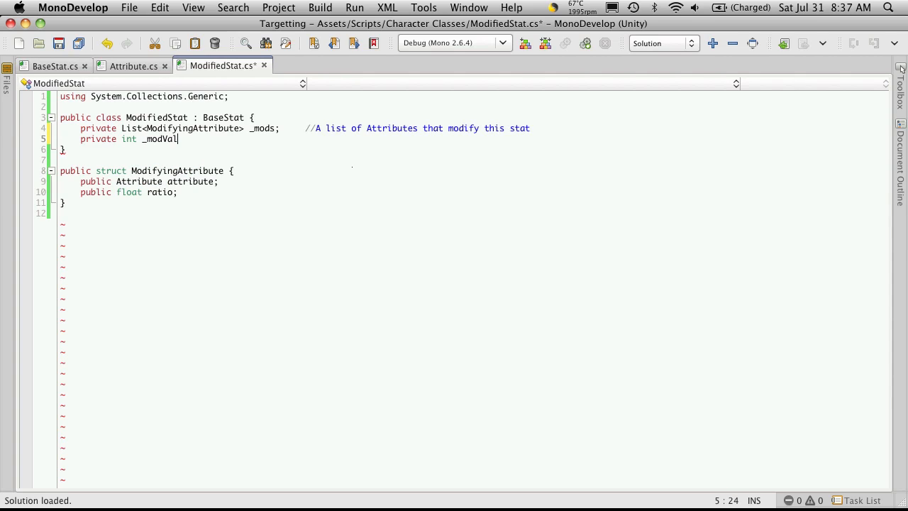
{"action": "type", "text": "ue;"}
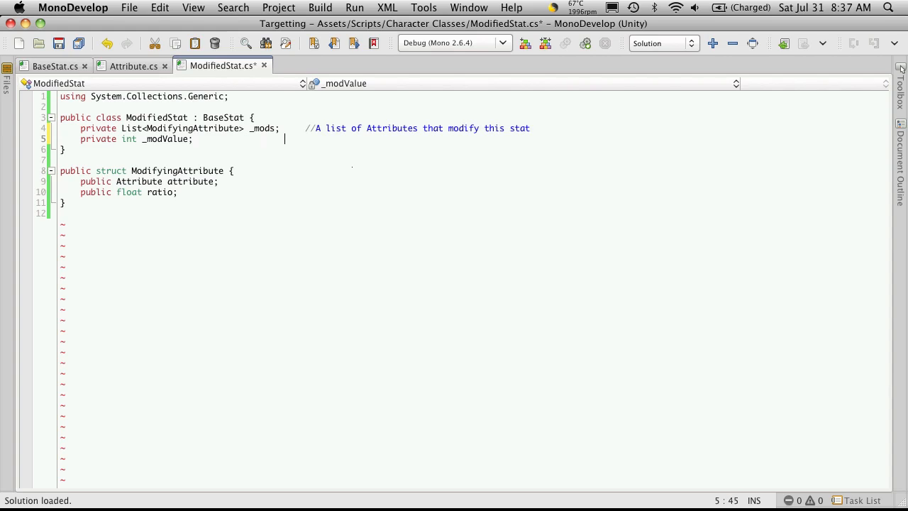
{"action": "type", "text": "//The am"}
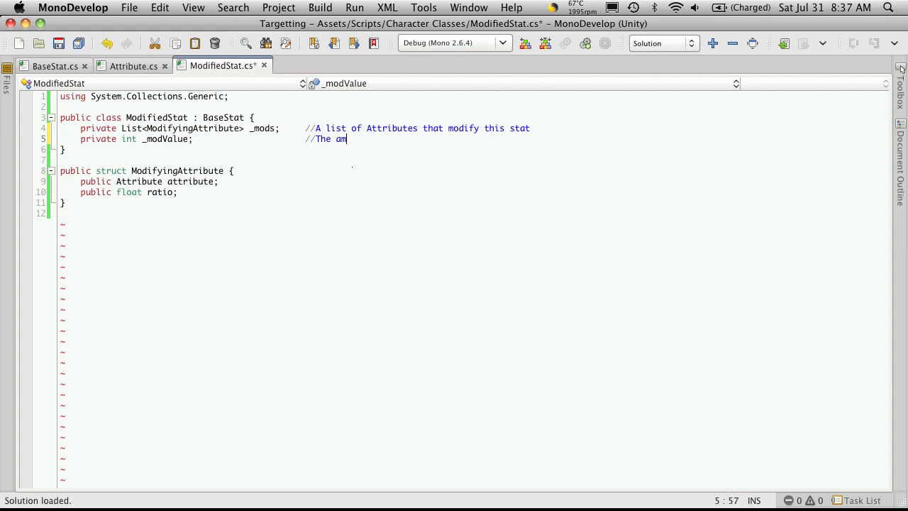
{"action": "type", "text": "ount"}
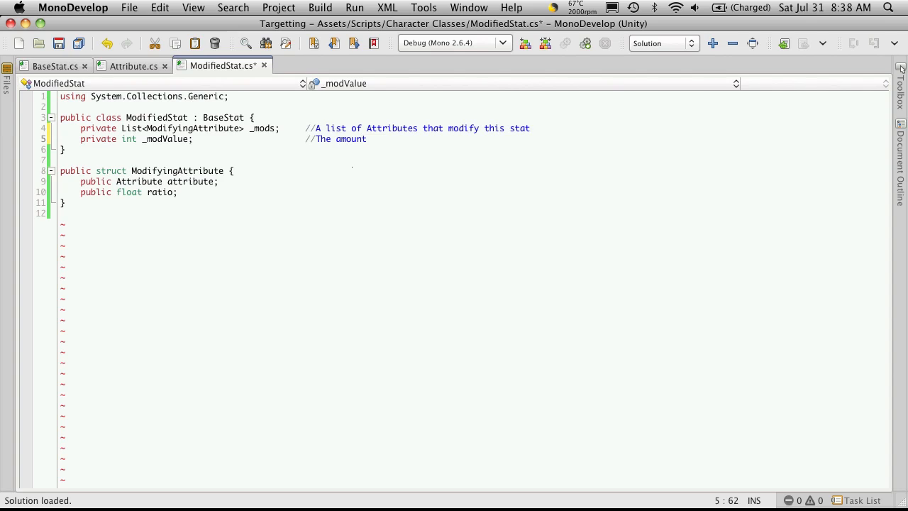
{"action": "type", "text": "added to the baseValue of"}
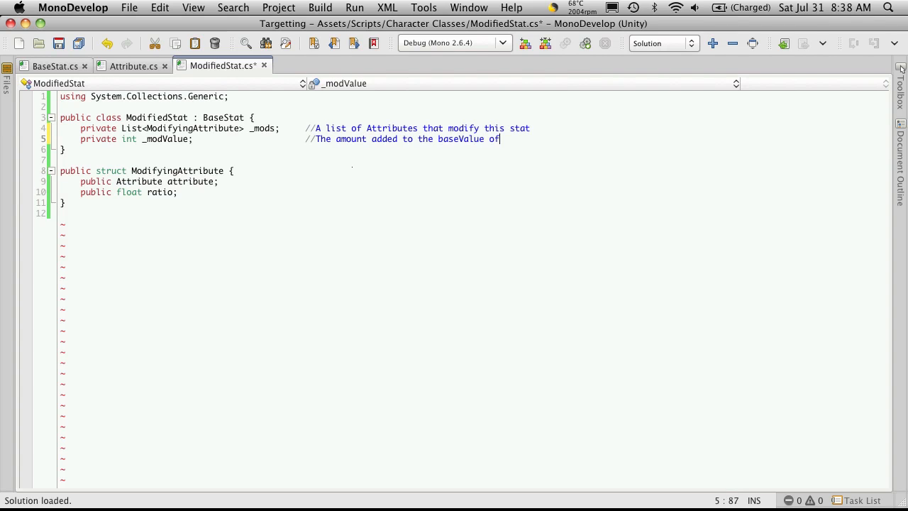
{"action": "type", "text": "r"}
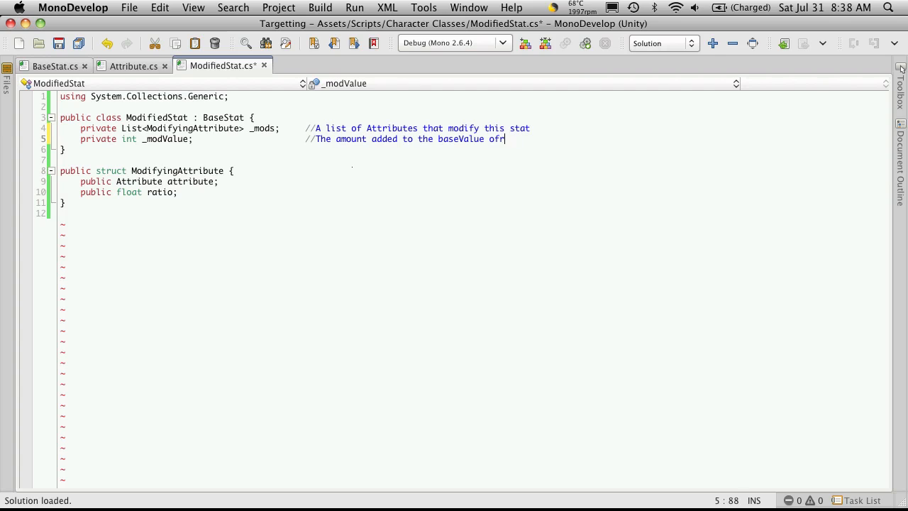
{"action": "type", "text": "rom the modifiers"}
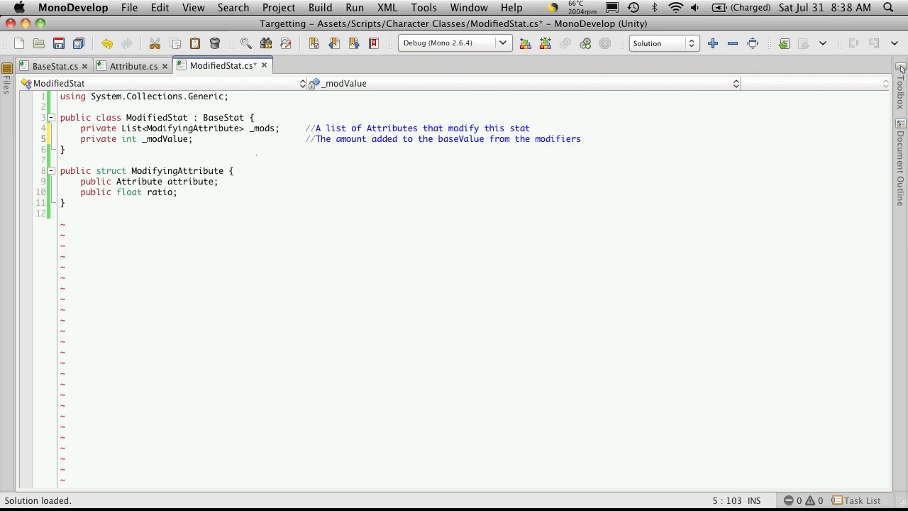
{"action": "type", "text": "public"}
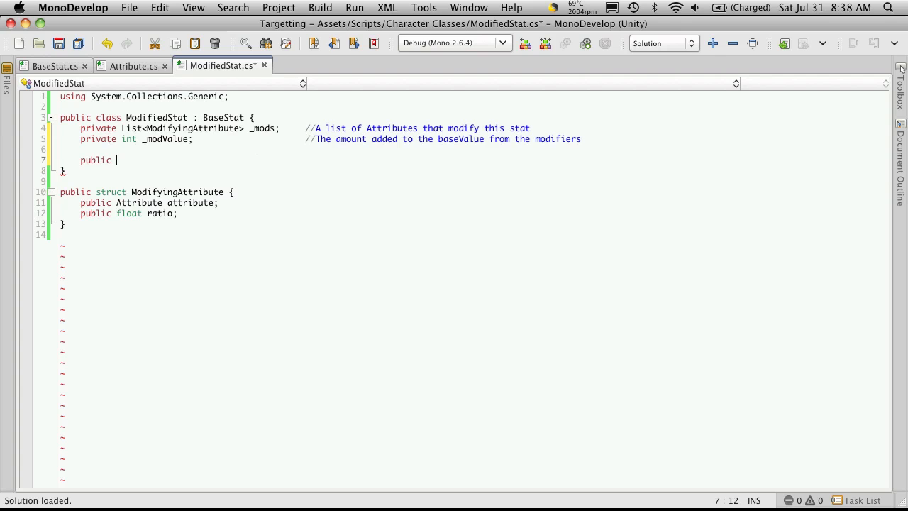
- Write a ModifiedStat constructor setting _mods to new List<ModifyingAttribute>() and _modValue to 0
{"action": "type", "text": "ModifiedStat("}
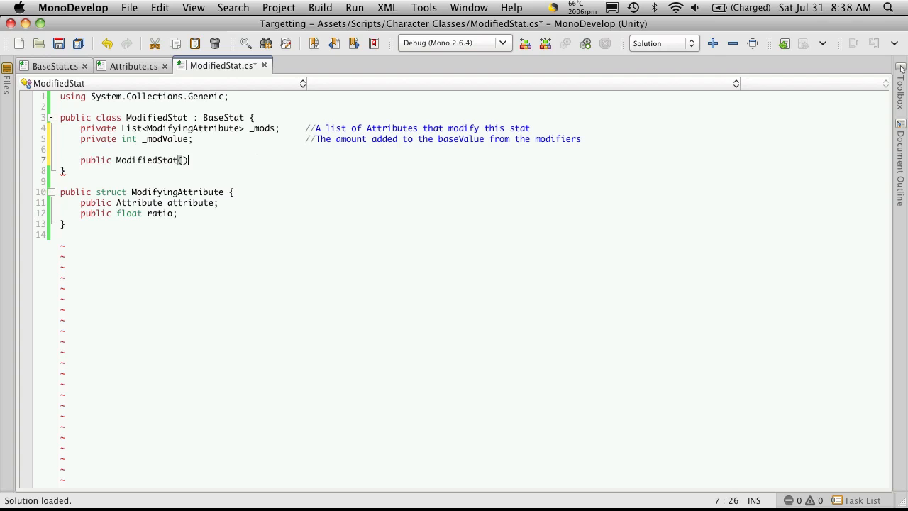
{"action": "type", "text": "{"}
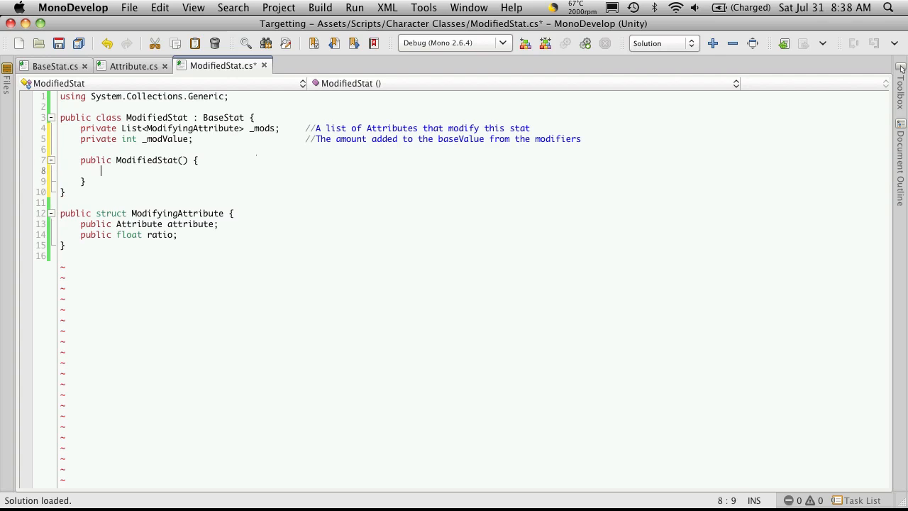
{"action": "type", "text": "_mods ="}
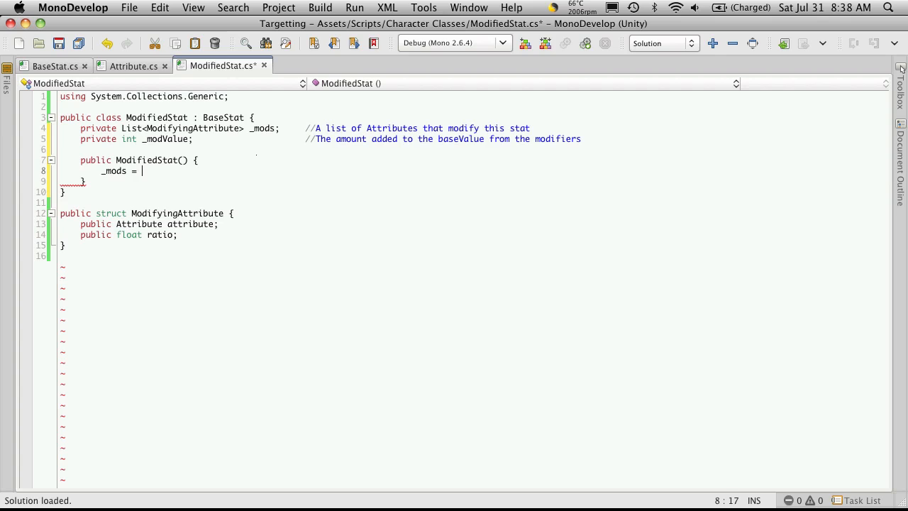
{"action": "type", "text": "new List<ModifyingAttribute>"}
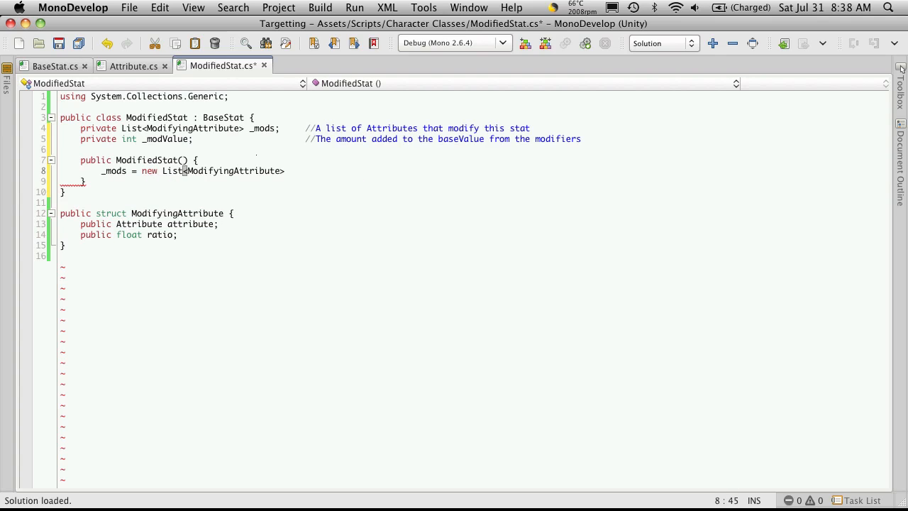
{"action": "type", "text": "();"}
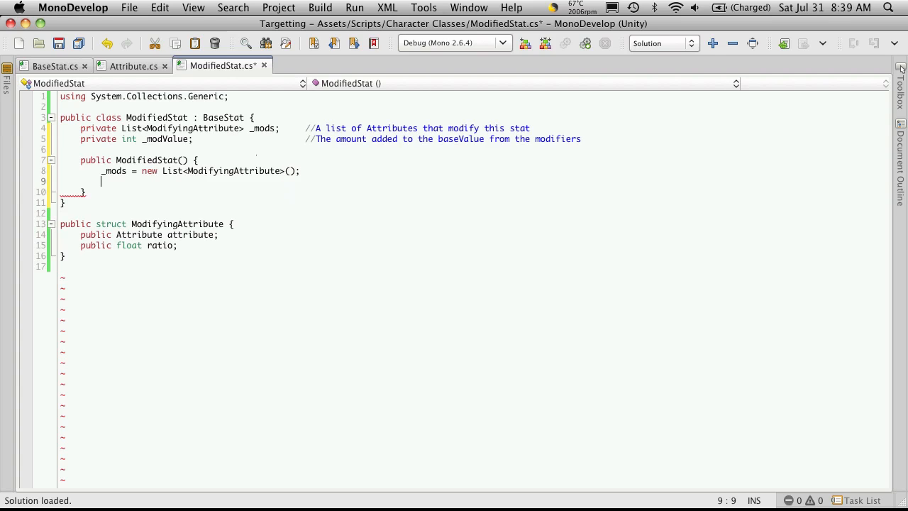
{"action": "type", "text": "_"}
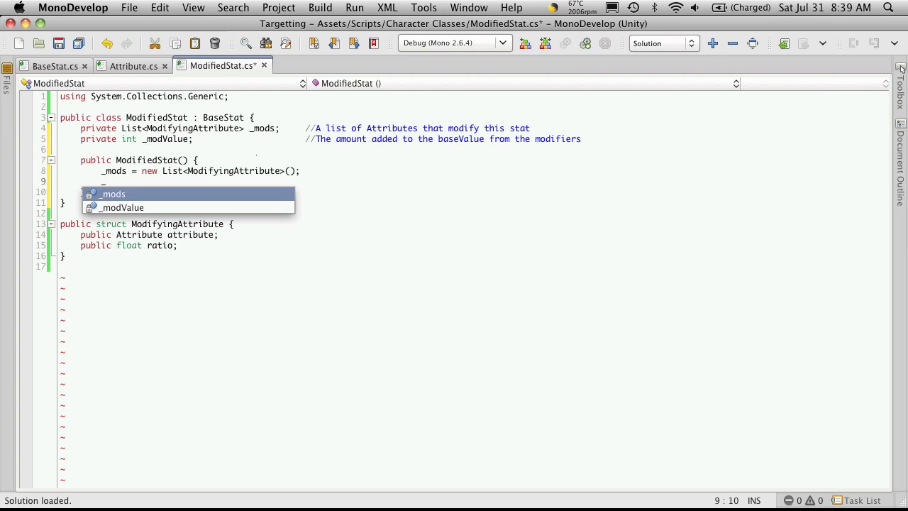
{"action": "type", "text": "modValue ="}
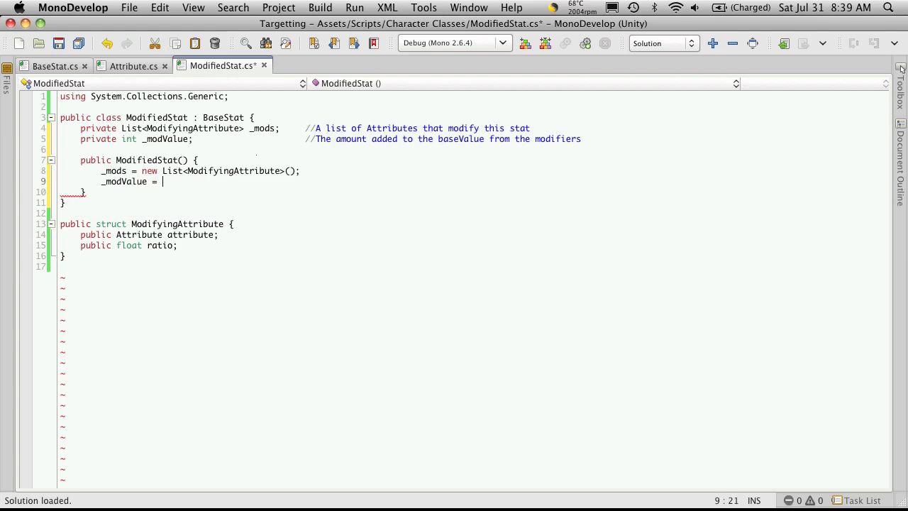
{"action": "type", "text": "0;"}
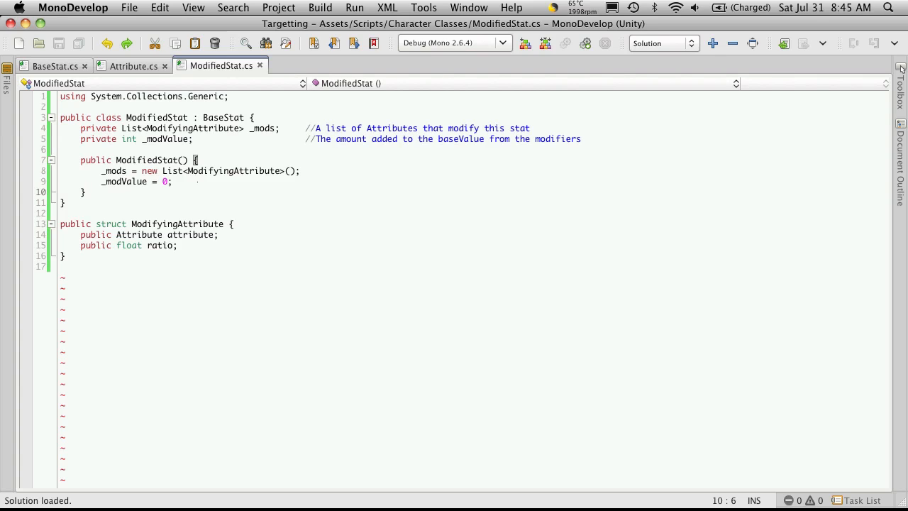
{"action": "key", "text": "Return"}
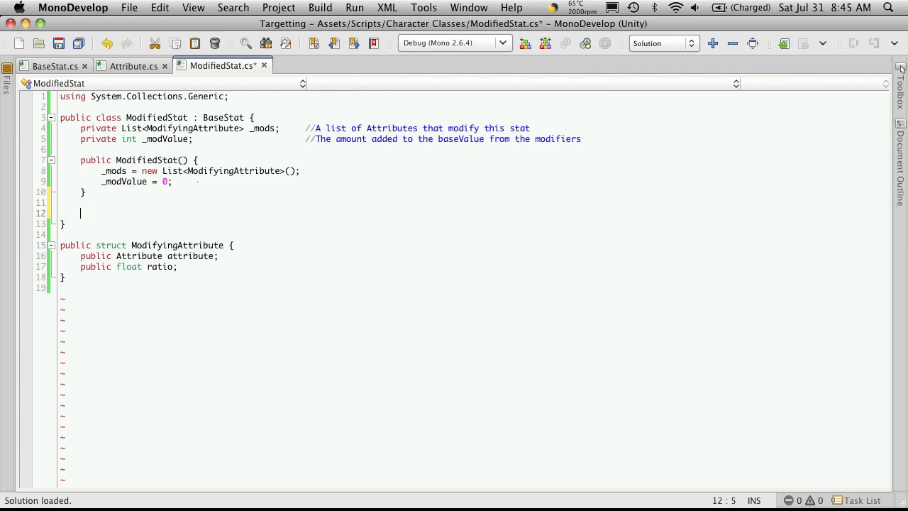
- Declare 'public void AddModifier(ModifyingAttribute mod) {' below the constructor
{"action": "type", "text": "public"}
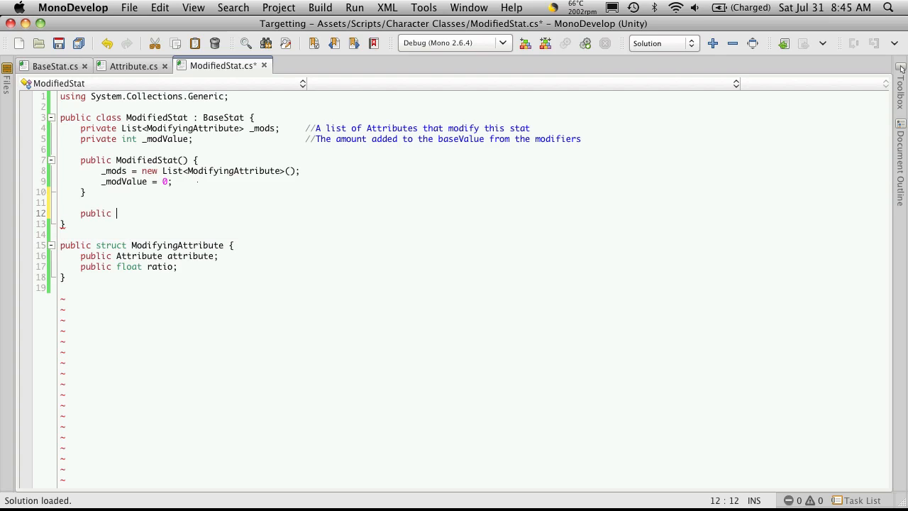
{"action": "type", "text": "void"}
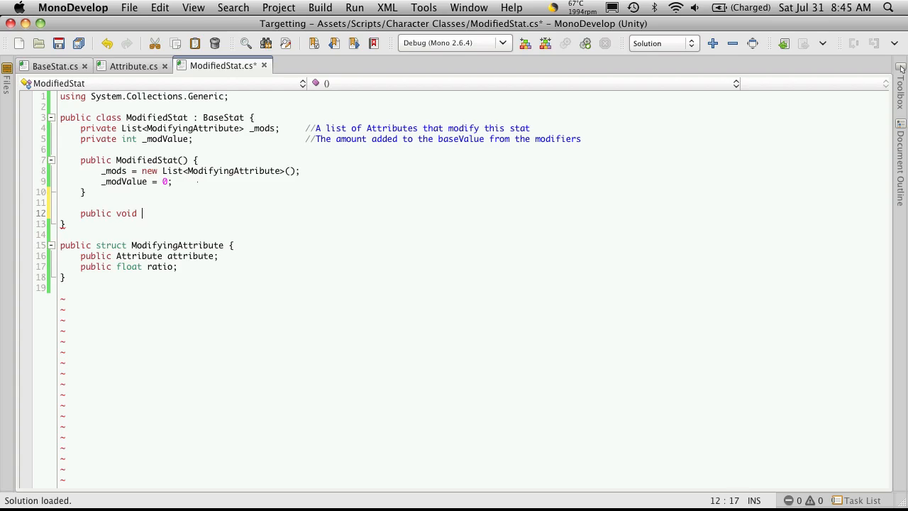
{"action": "type", "text": "AddModi"}
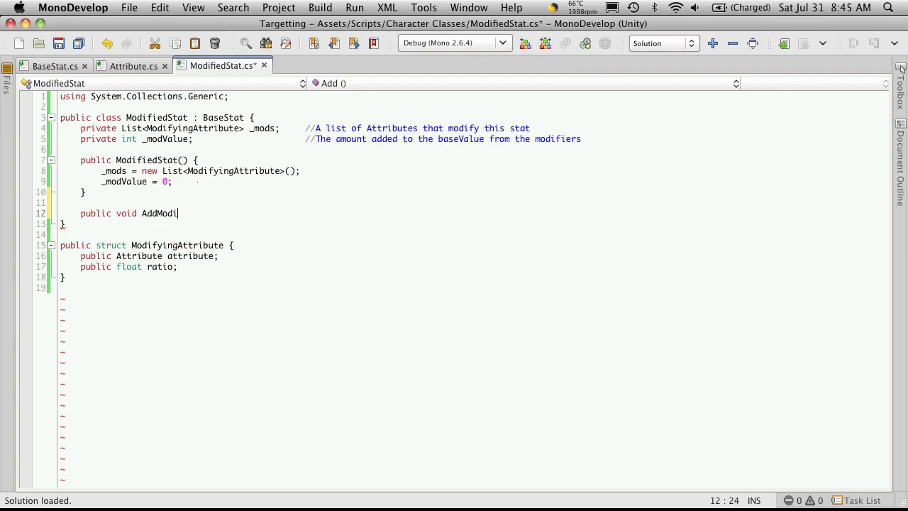
{"action": "type", "text": "fier"}
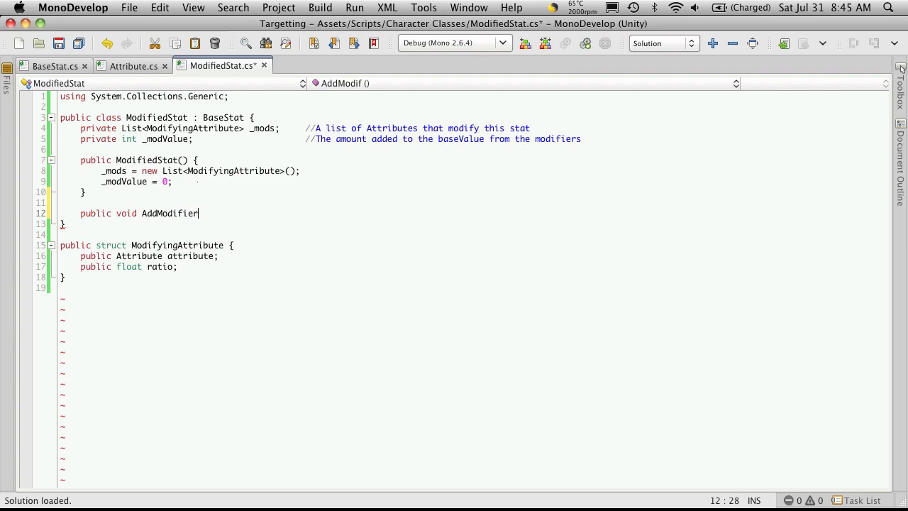
{"action": "type", "text": "("}
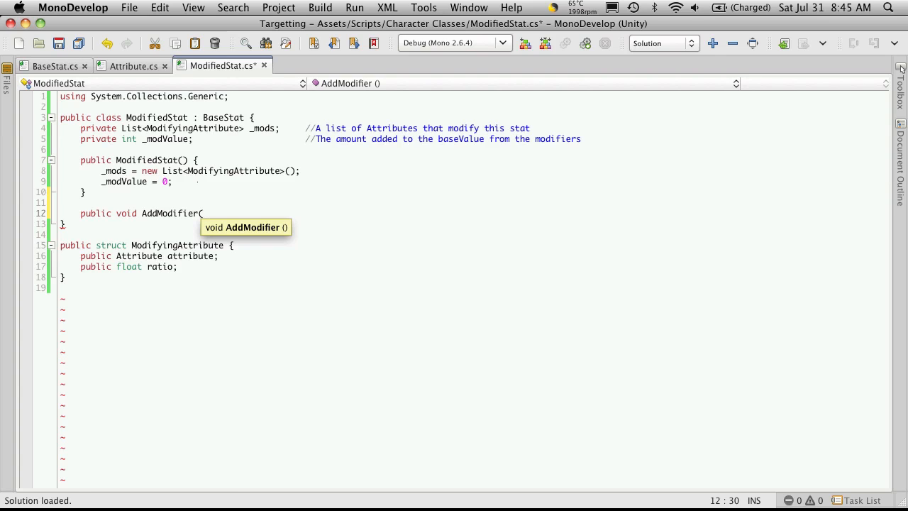
{"action": "type", "text": "ModifyingAttribute"}
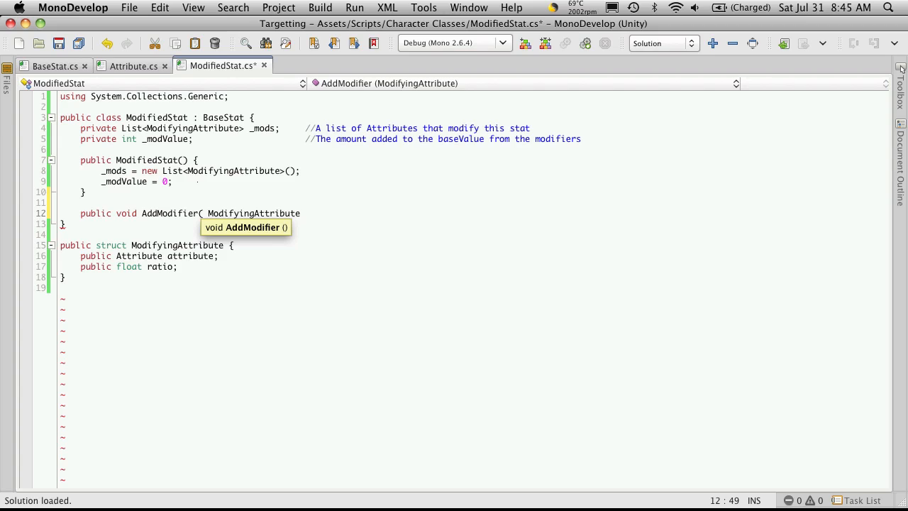
{"action": "type", "text": "mod) {"}
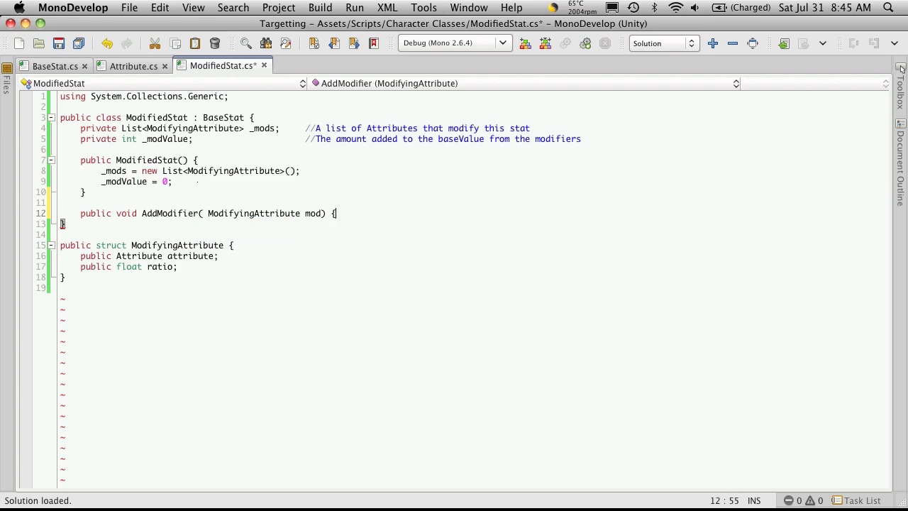
{"action": "key", "text": "Return"}
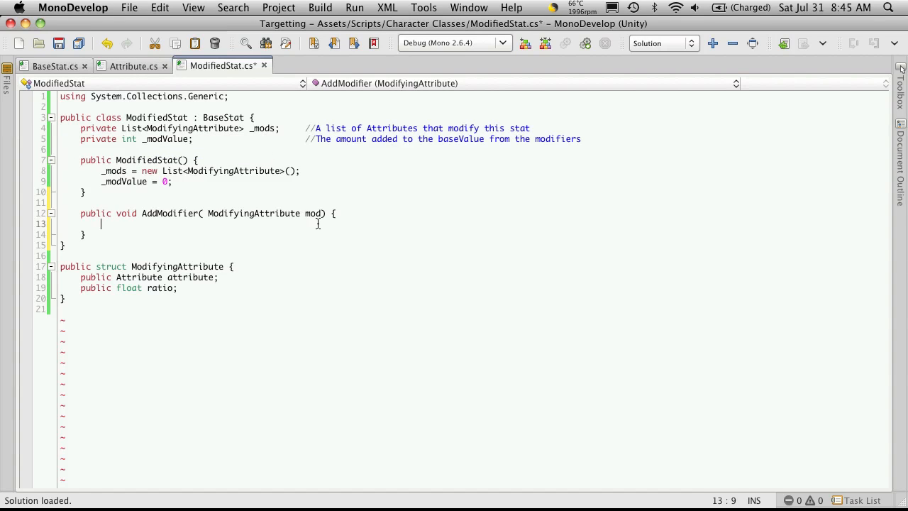
- Make AddModifier's body add mod to the list with '_mods.Add(mod);'
{"action": "type", "text": "_mod"}
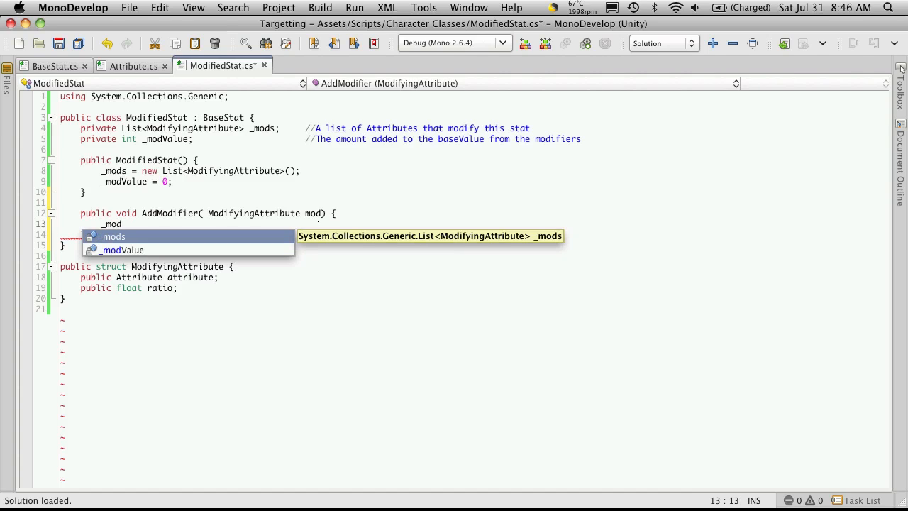
{"action": "type", "text": "s.Add("}
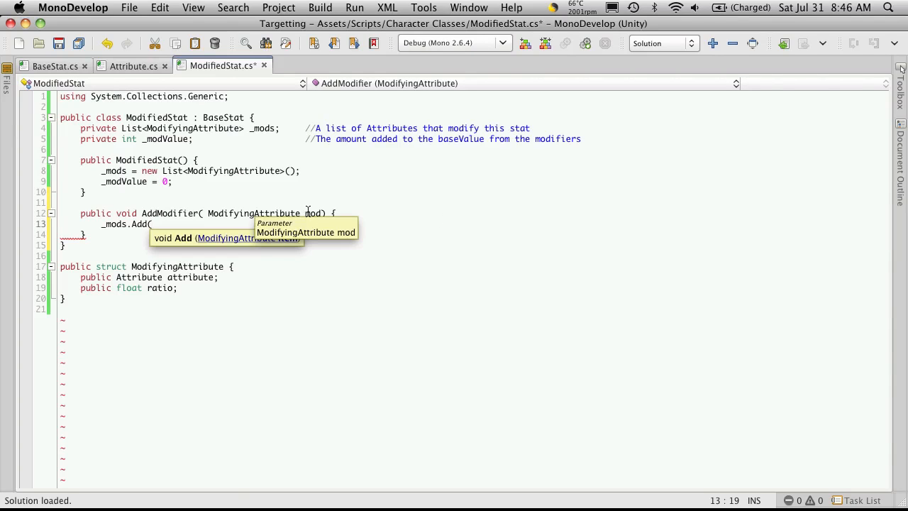
{"action": "type", "text": "mod)"}
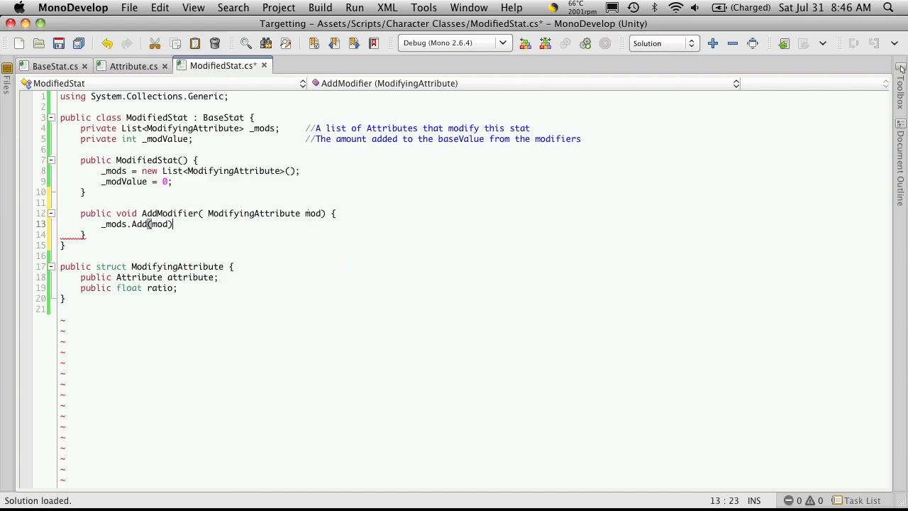
{"action": "type", "text": ";"}
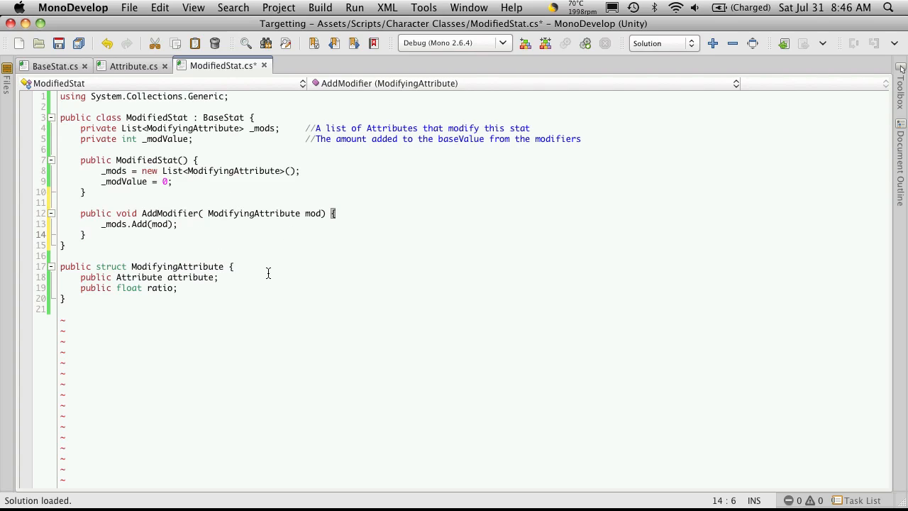
{"action": "mouse_move", "coordinate": [244, 207]}
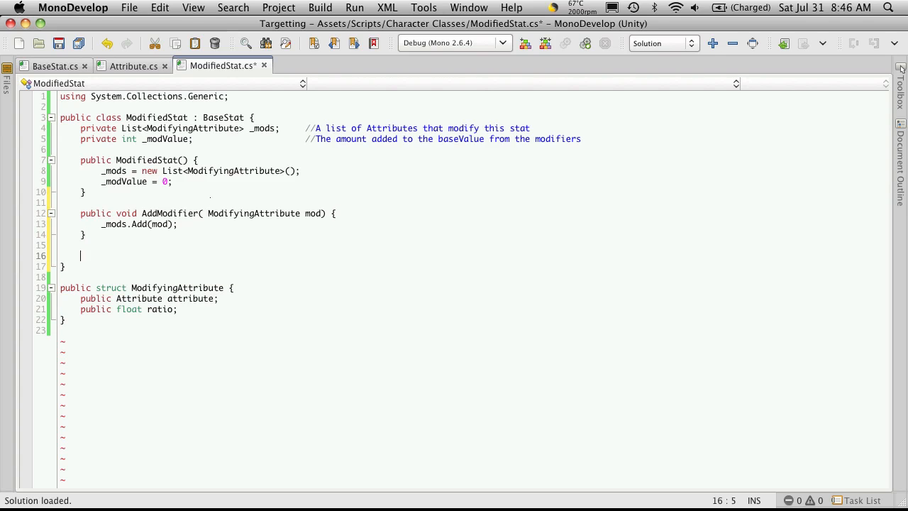
- Declare 'private void CalculateModValue() {' and begin its body with _modValue
{"action": "type", "text": "private"}
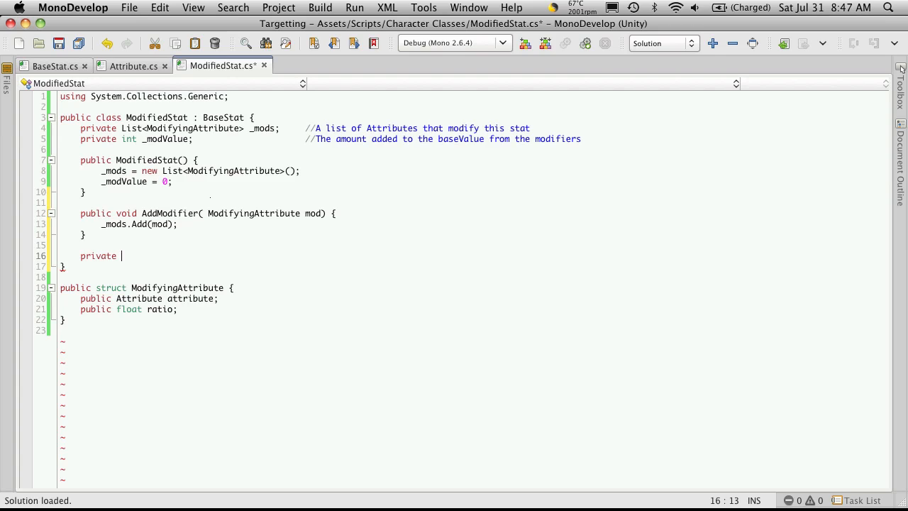
{"action": "type", "text": "void"}
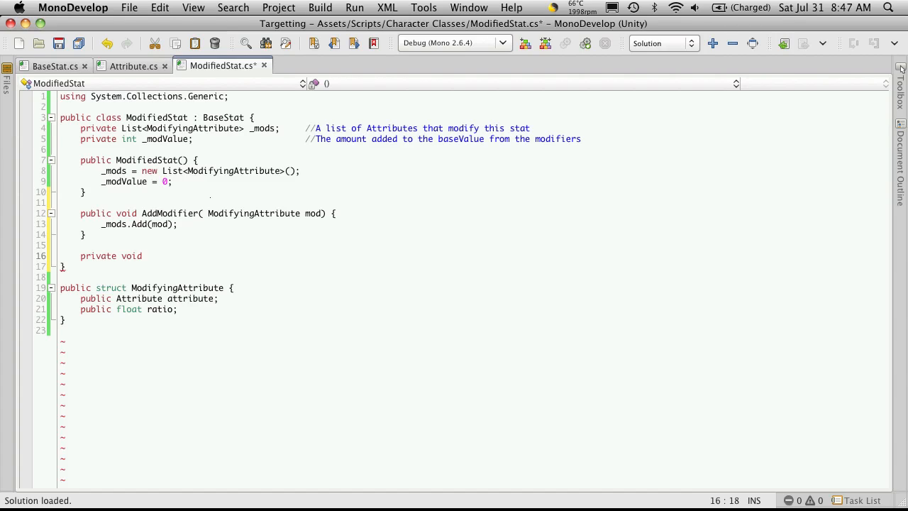
{"action": "type", "text": "Calcu"}
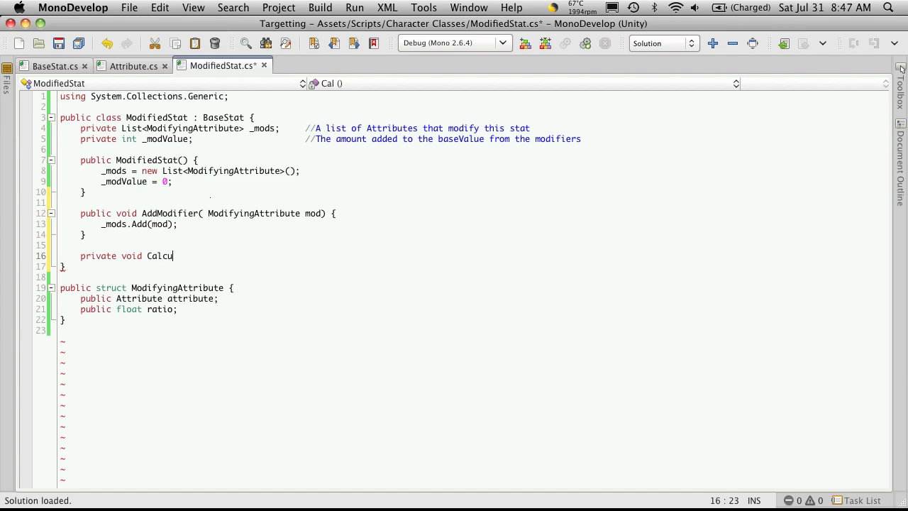
{"action": "type", "text": "lateModVal"}
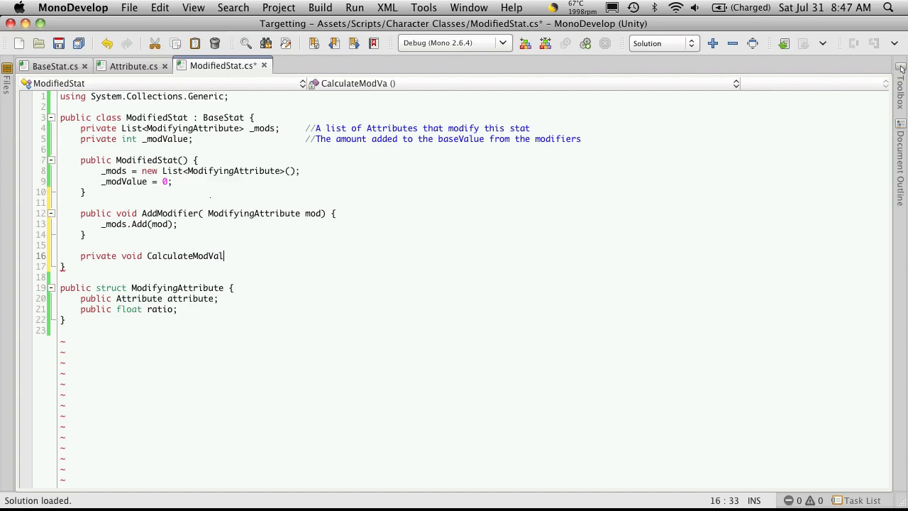
{"action": "type", "text": "ue()"}
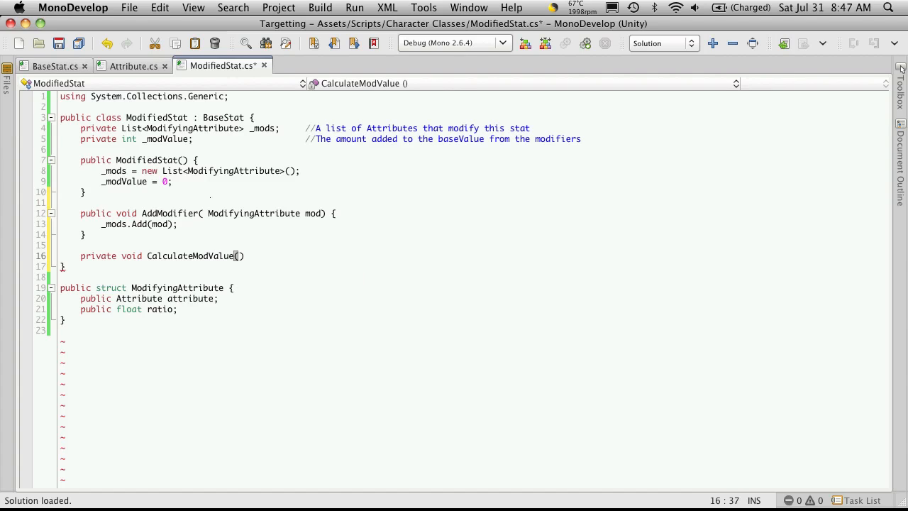
{"action": "type", "text": "{"}
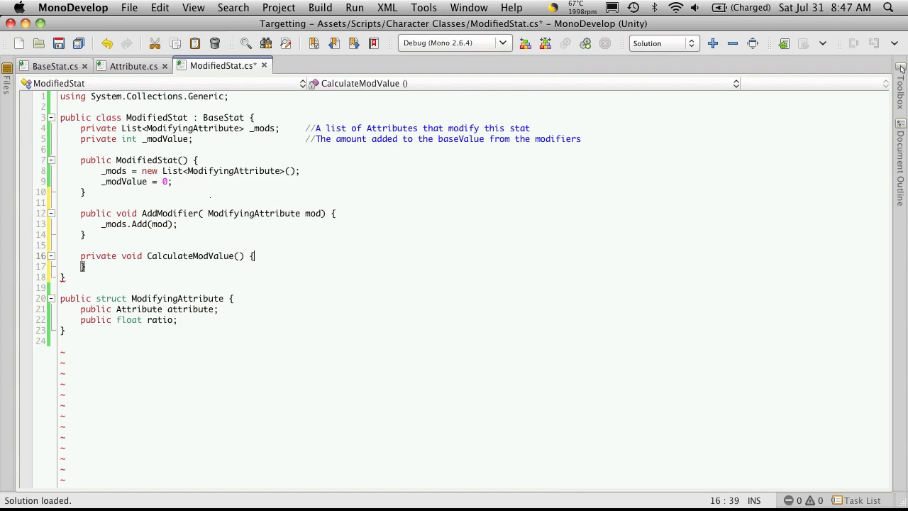
{"action": "key", "text": "Return"}
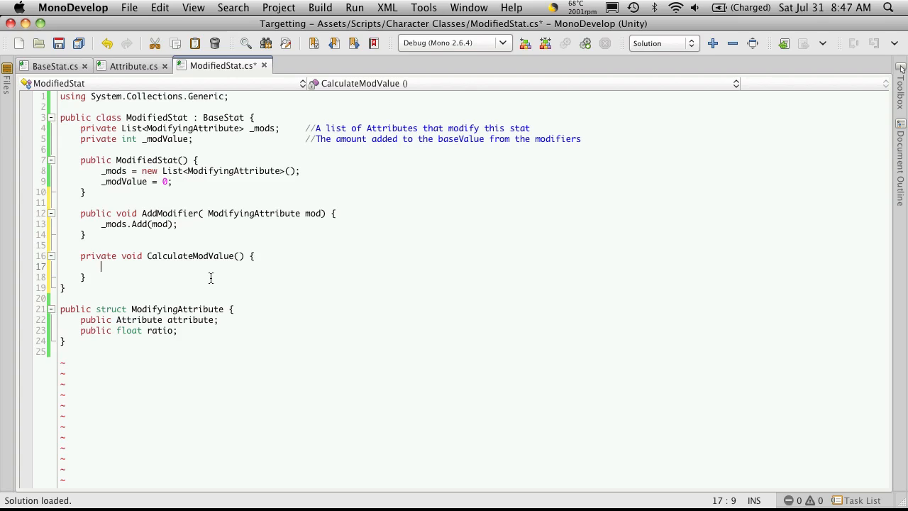
{"action": "type", "text": "_"}
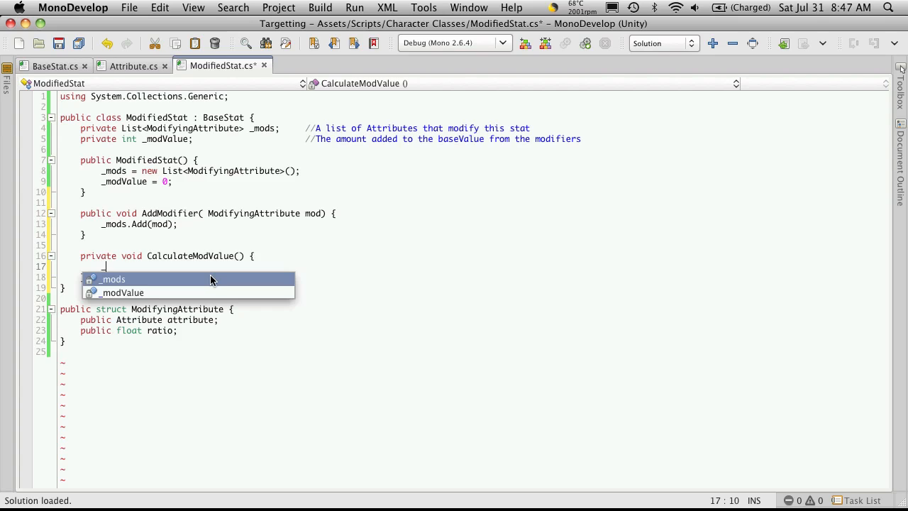
{"action": "type", "text": "_modValue = 0;"}
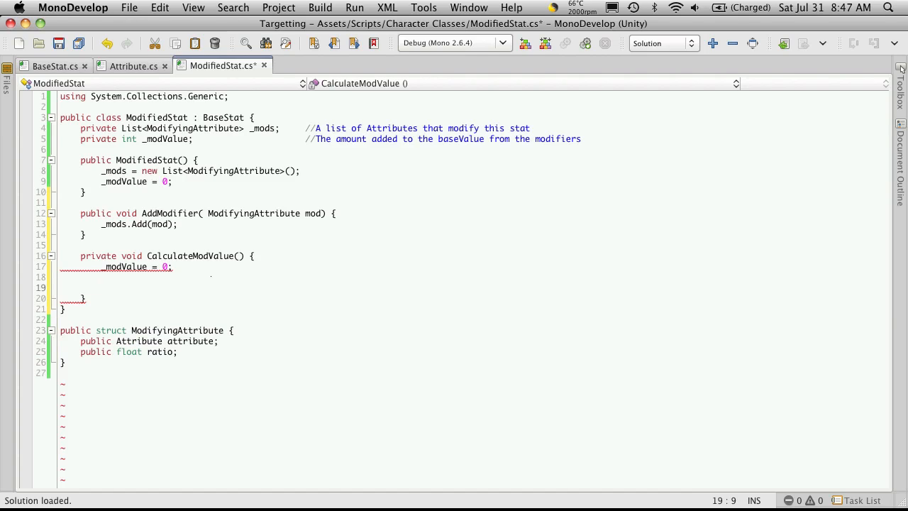
- Write the condition if(_mods.Count > 0) after the _modValue reset in CalculateModValue
{"action": "type", "text": "if"}
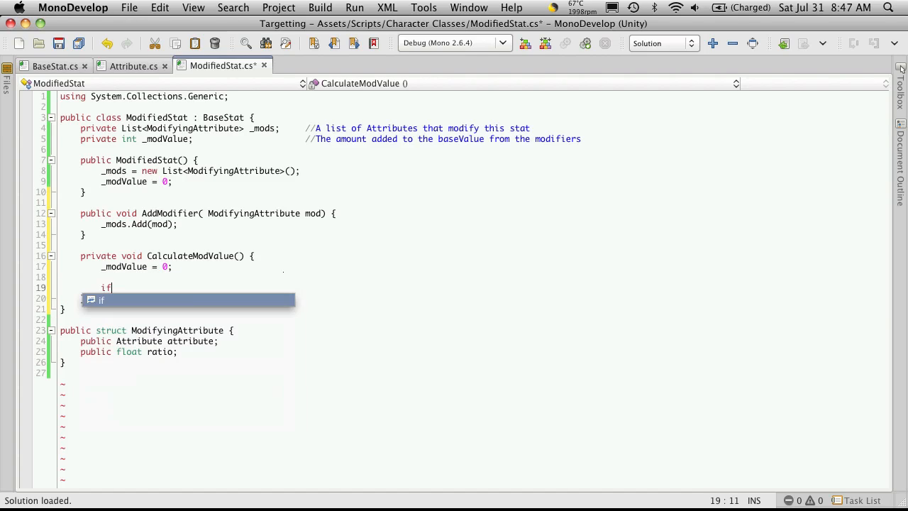
{"action": "type", "text": "("}
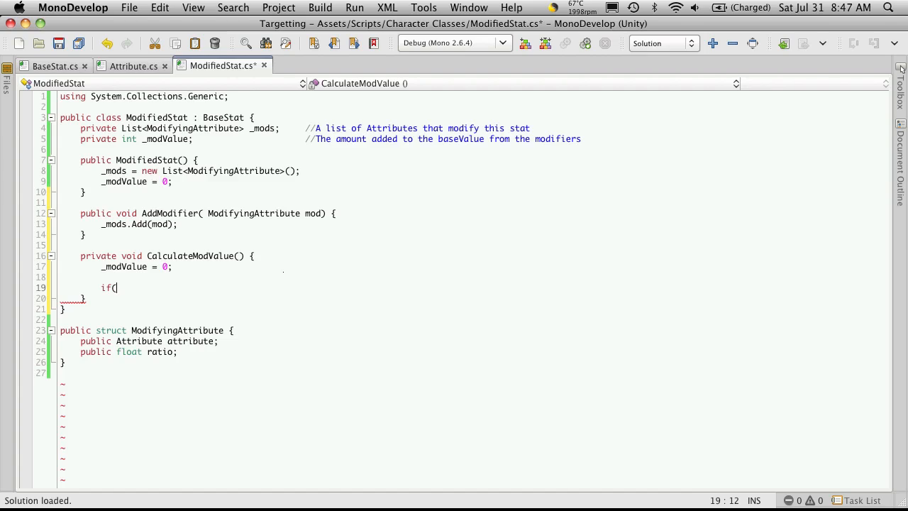
{"action": "mouse_move", "coordinate": [220, 131]}
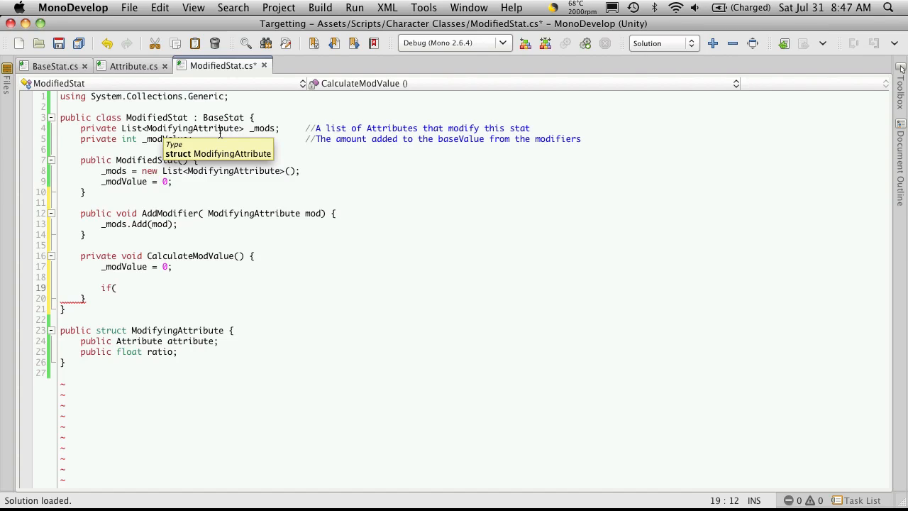
{"action": "type", "text": "_mod"}
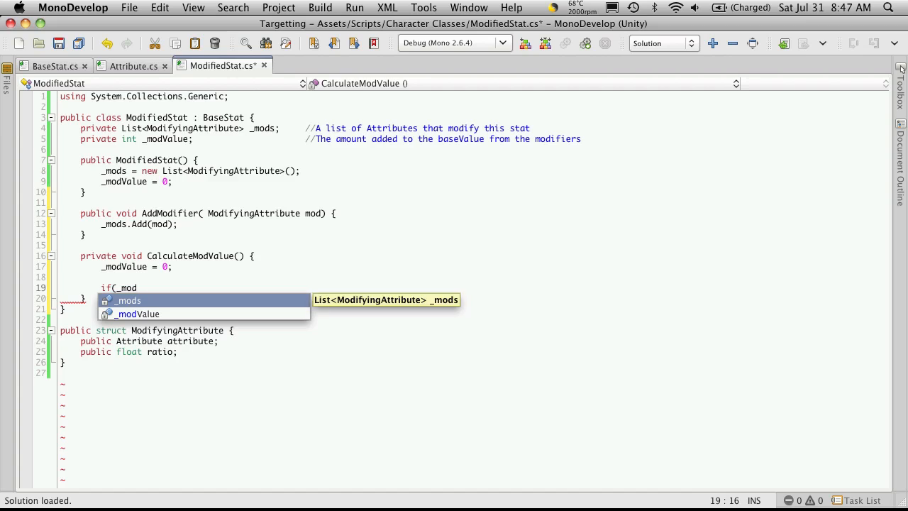
{"action": "type", "text": "s"}
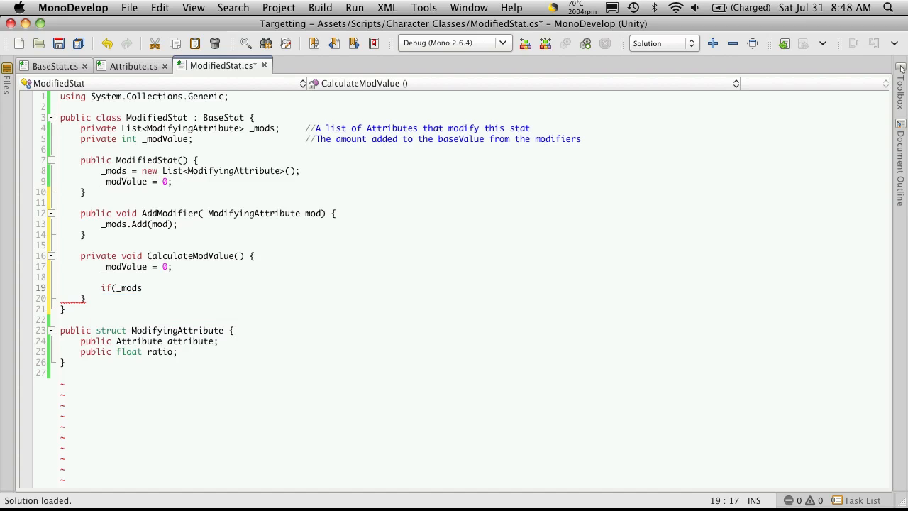
{"action": "type", "text": "C"}
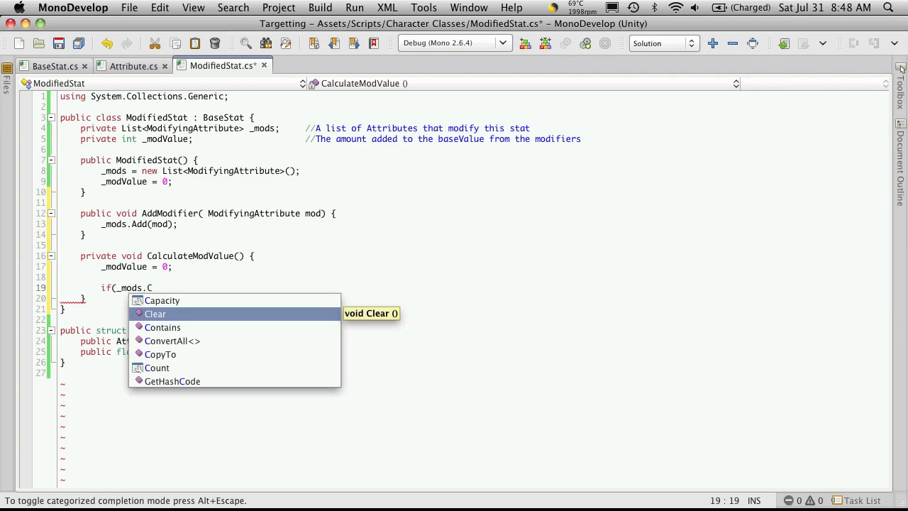
{"action": "type", "text": "ount >"}
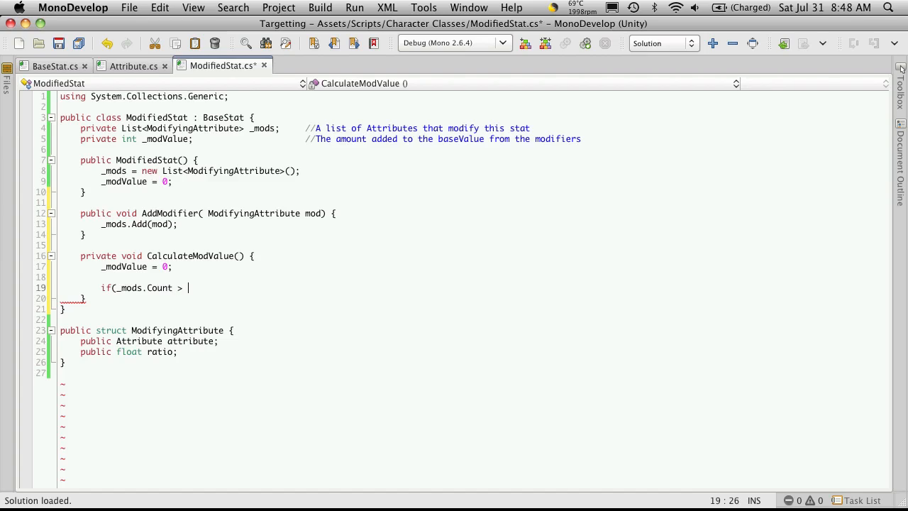
{"action": "type", "text": "0"}
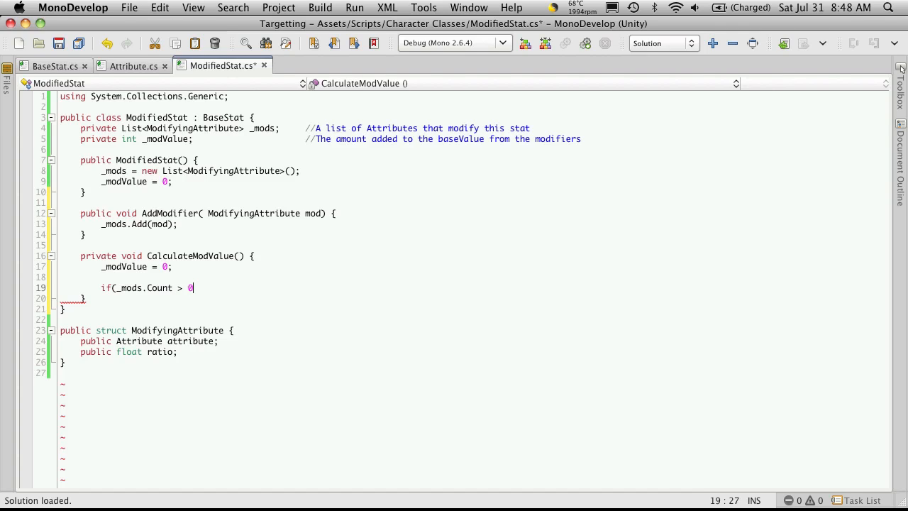
{"action": "type", "text": ")"}
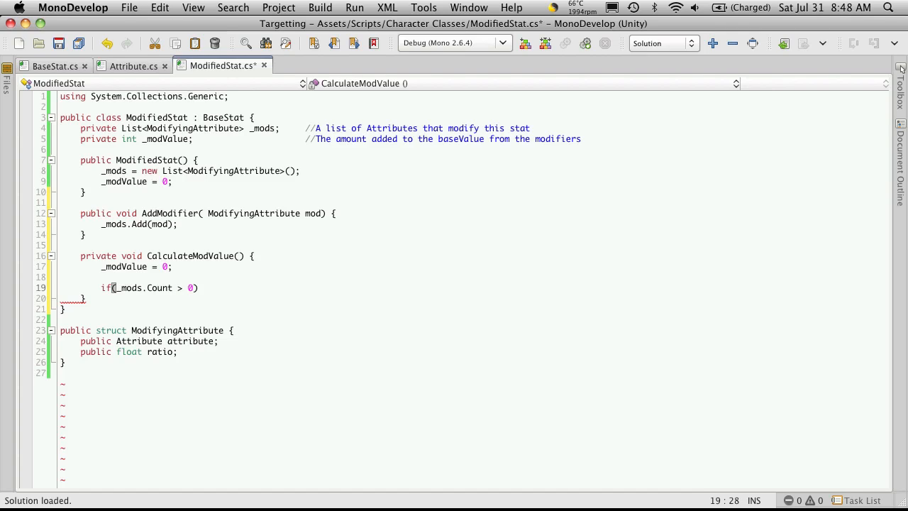
{"action": "key", "text": "Return"}
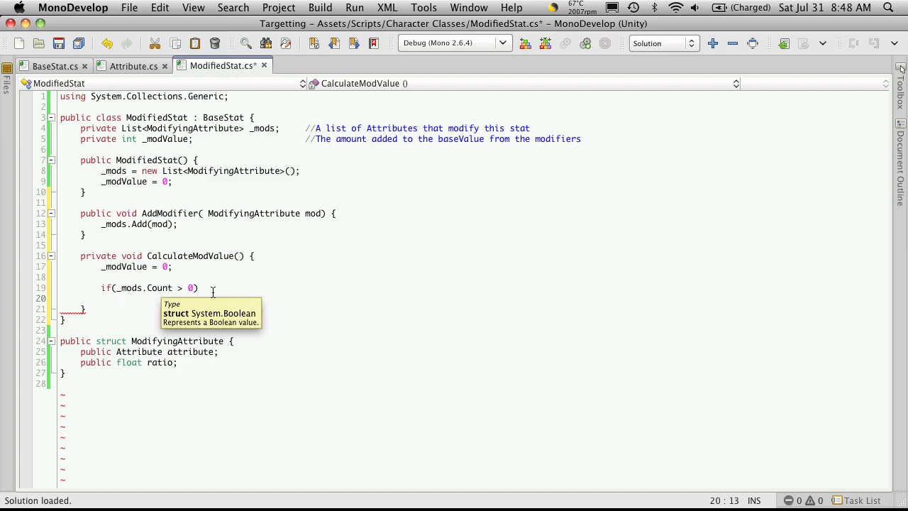
- Write foreach(ModifyingAttribute att in _mods) under the if and begin its _modValue statement
{"action": "type", "text": "foreach"}
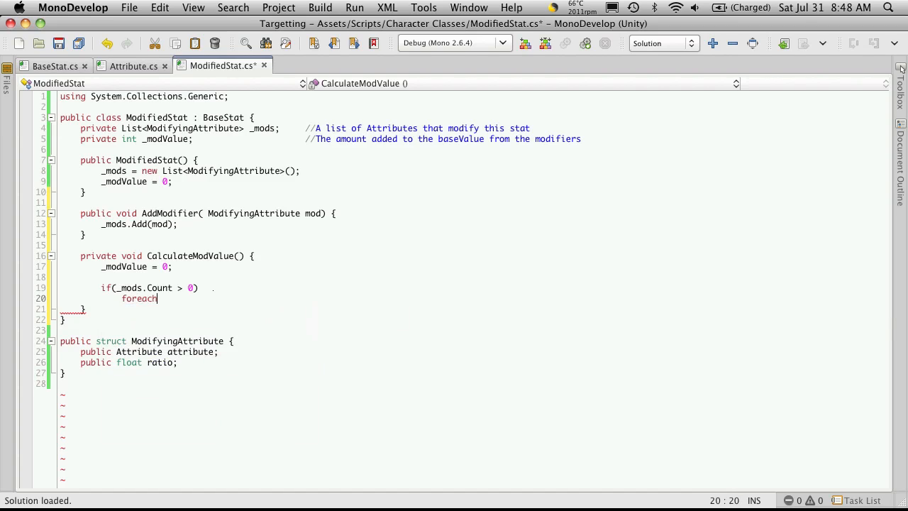
{"action": "type", "text": "("}
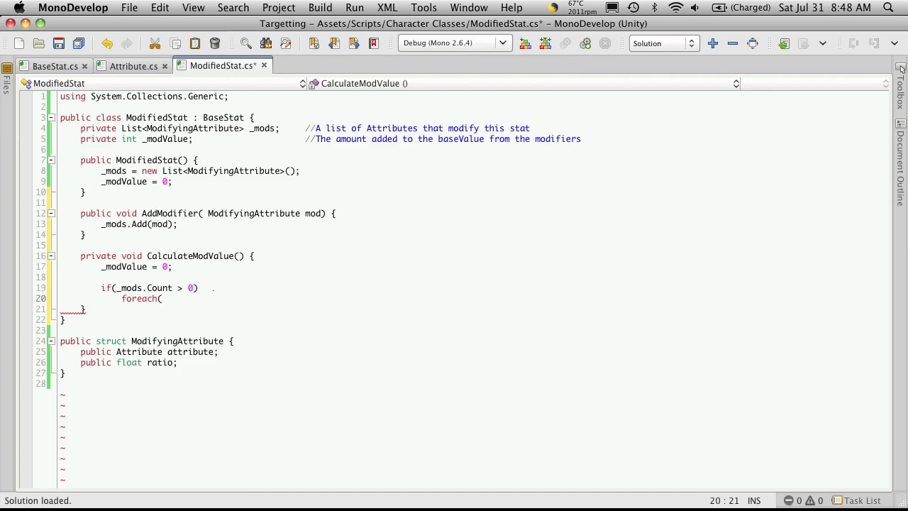
{"action": "type", "text": "ModifyingAttribute att"}
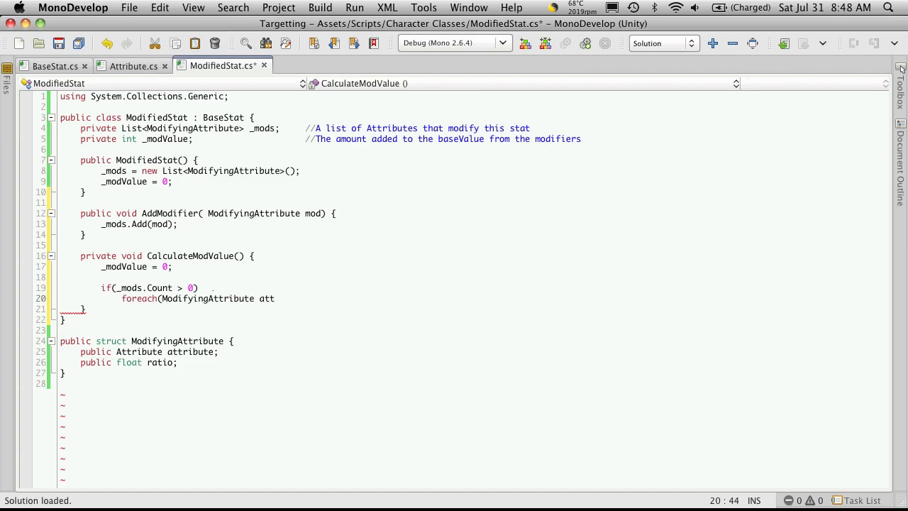
{"action": "type", "text": "in"}
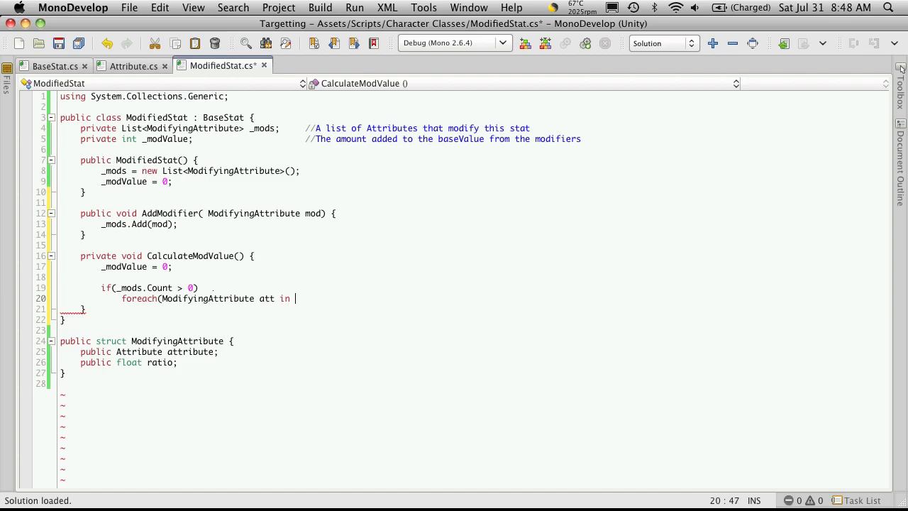
{"action": "type", "text": "_"}
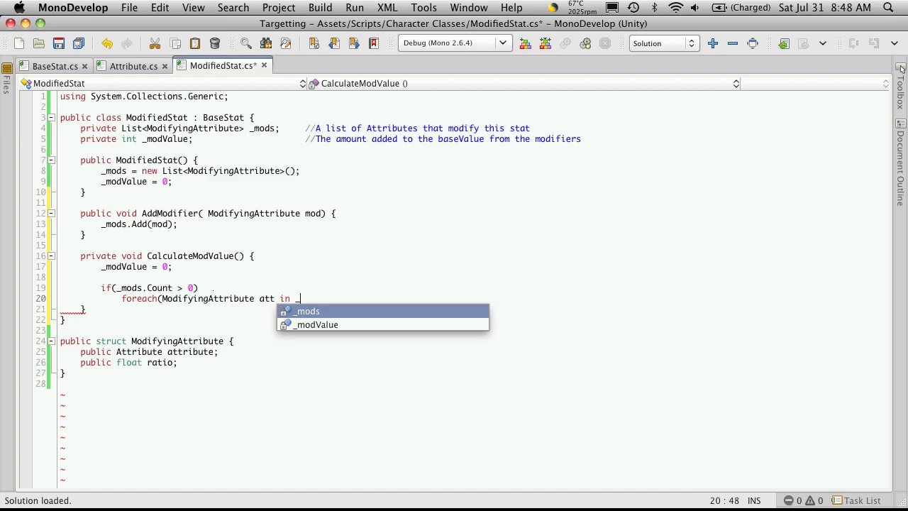
{"action": "type", "text": "_mods)"}
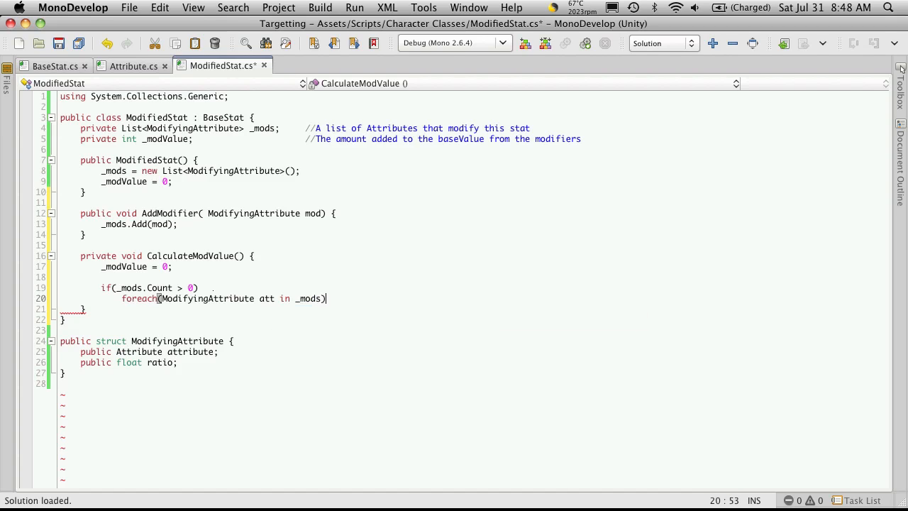
{"action": "type", "text": "_modValue"}
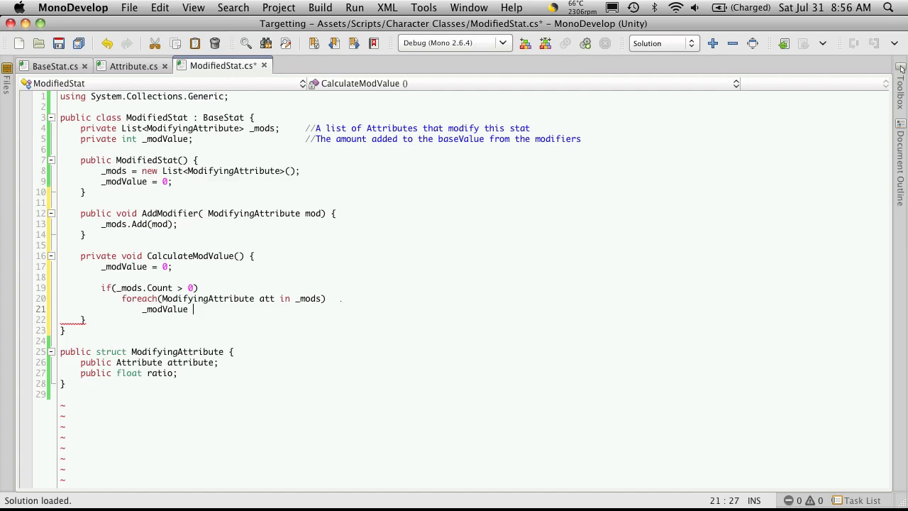
- Complete the loop body as _modValue += att.attribute.AdjustedValue * att.ratio;
{"action": "type", "text": "+="}
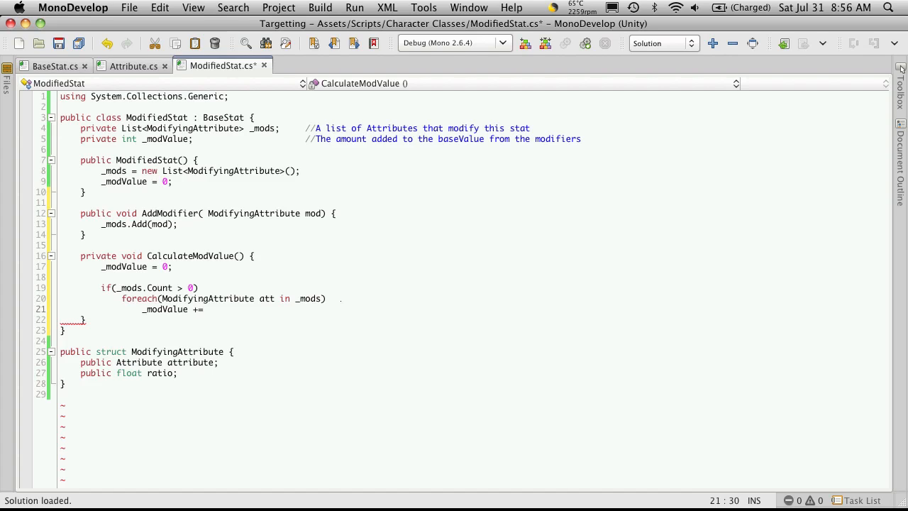
{"action": "type", "text": "att"}
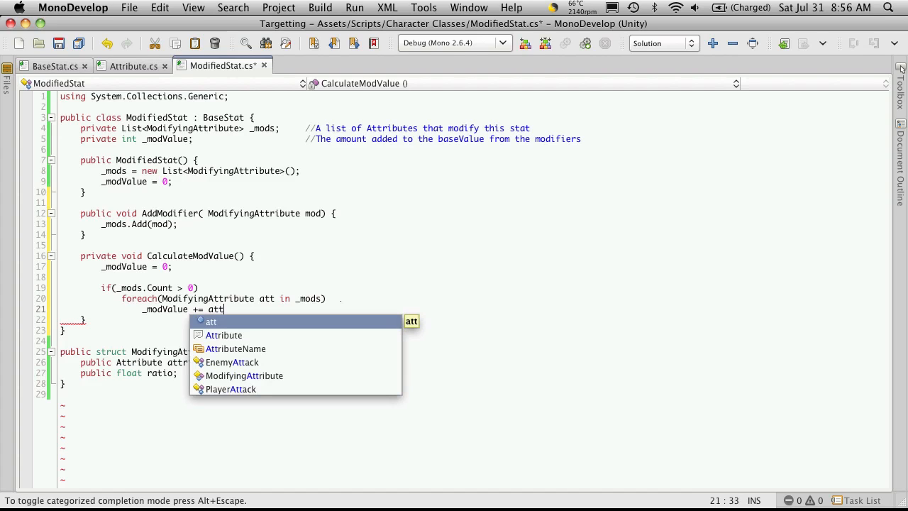
{"action": "type", "text": "."}
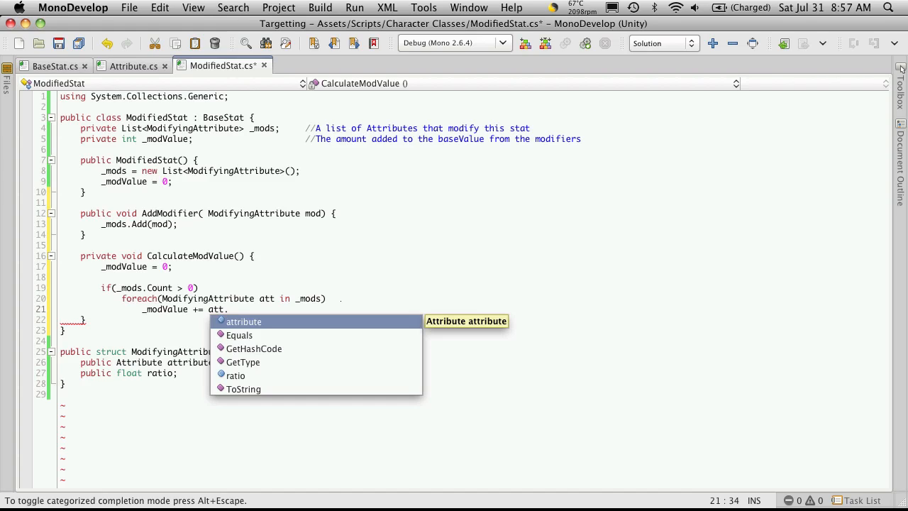
{"action": "type", "text": "attribute."}
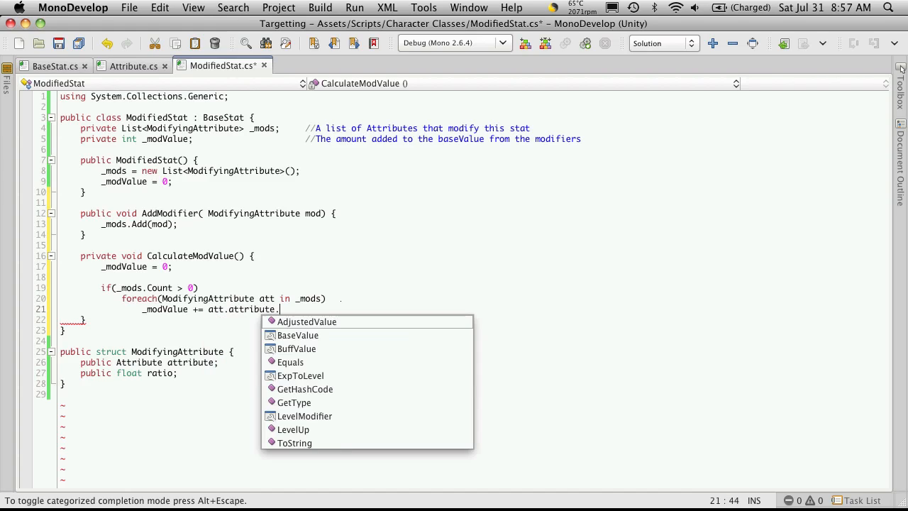
{"action": "type", "text": "AdjustedValue *"}
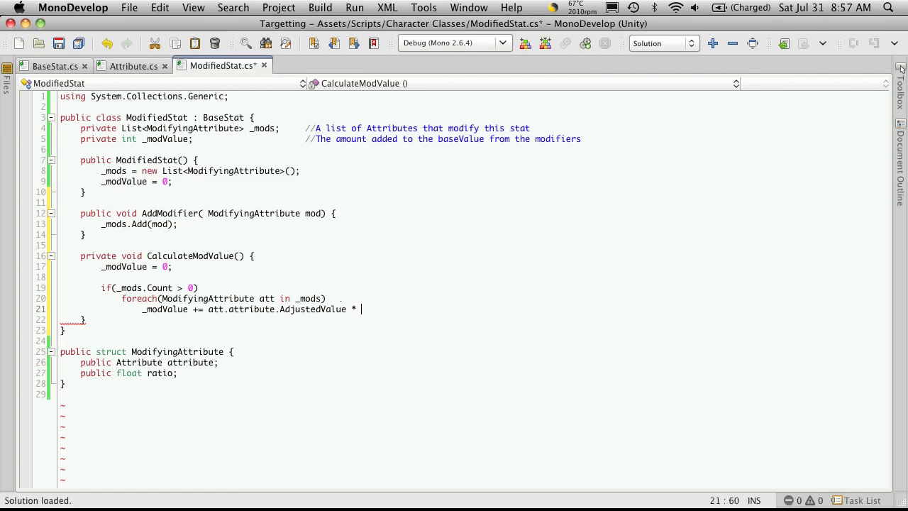
{"action": "type", "text": "att"}
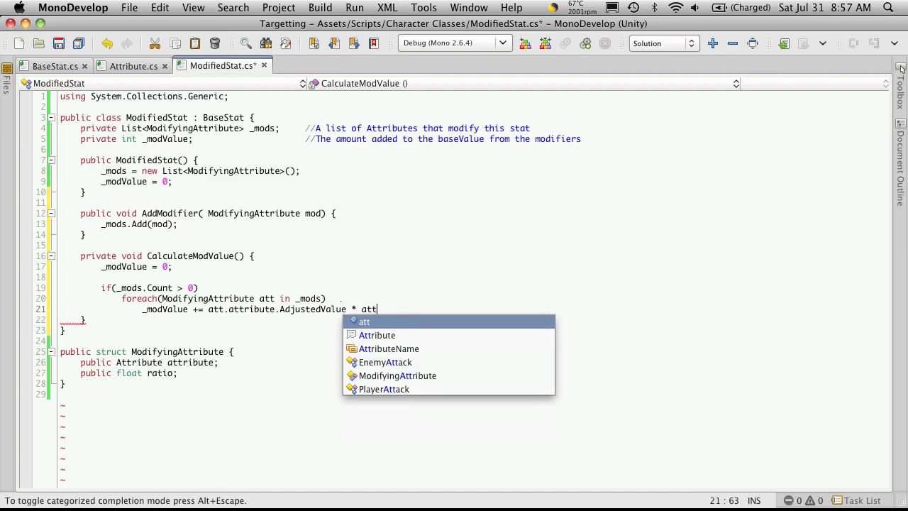
{"action": "type", "text": "."}
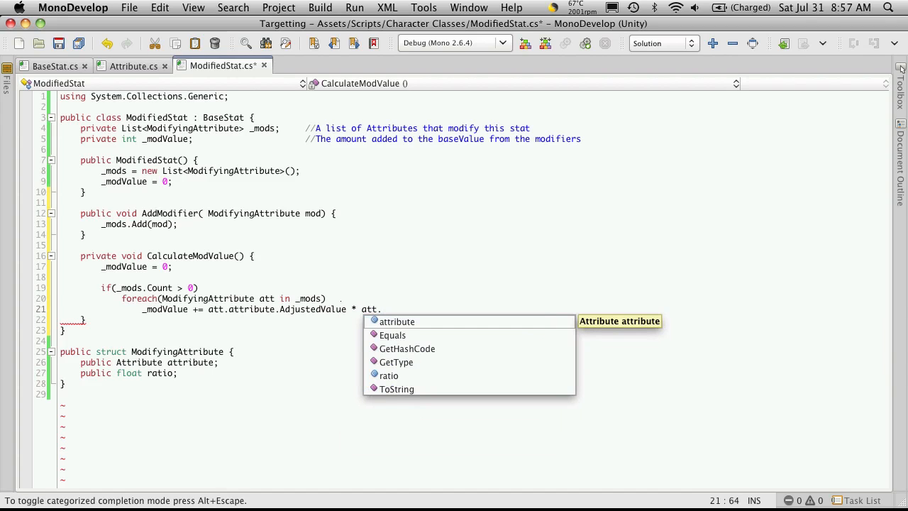
{"action": "type", "text": "ratio"}
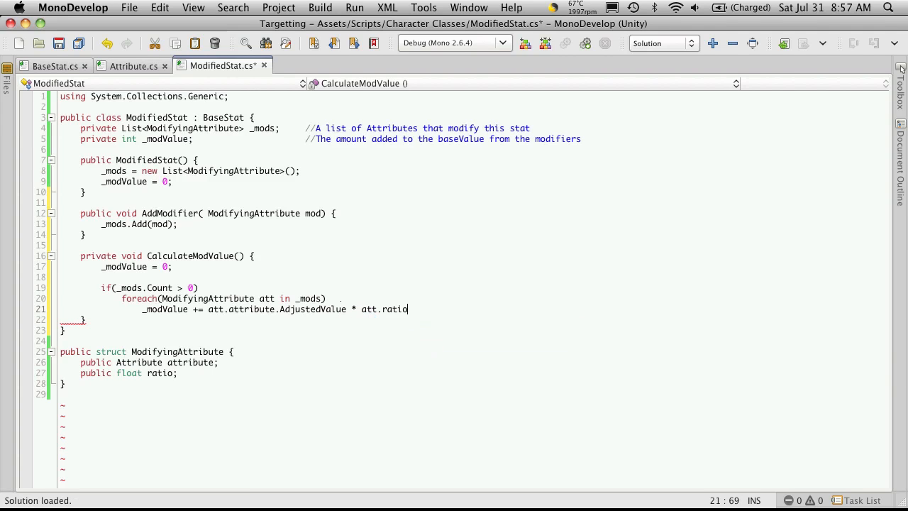
{"action": "type", "text": ";"}
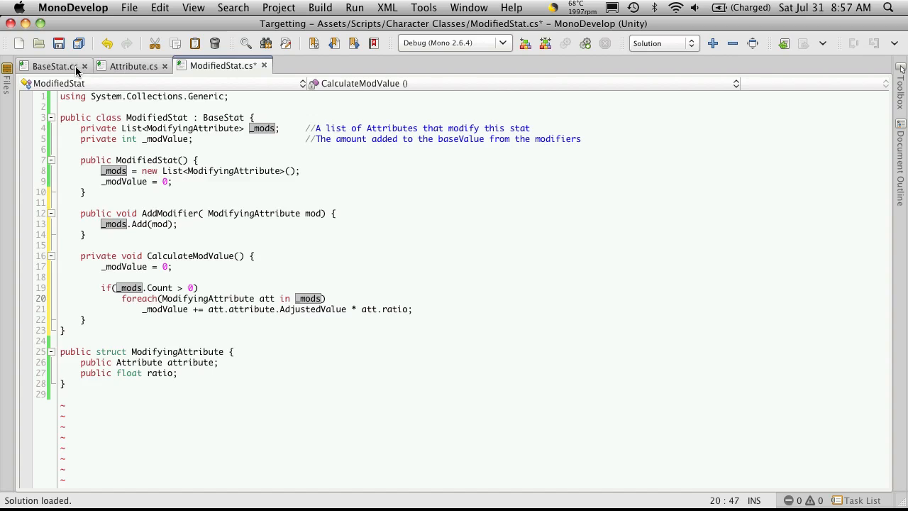
- Check AdjustedValue in BaseStat.cs, then insert an (int) cast before att.attribute.AdjustedValue
{"action": "left_click", "coordinate": [50, 65]}
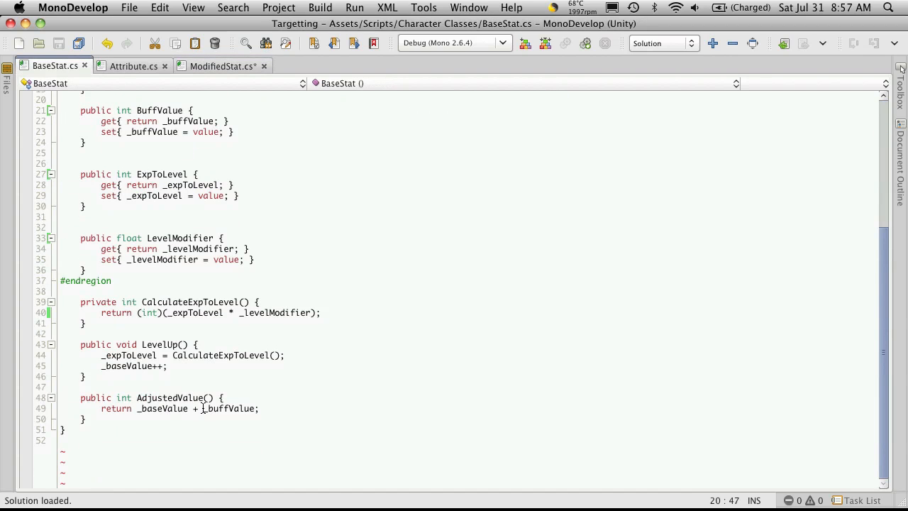
{"action": "left_click", "coordinate": [223, 66]}
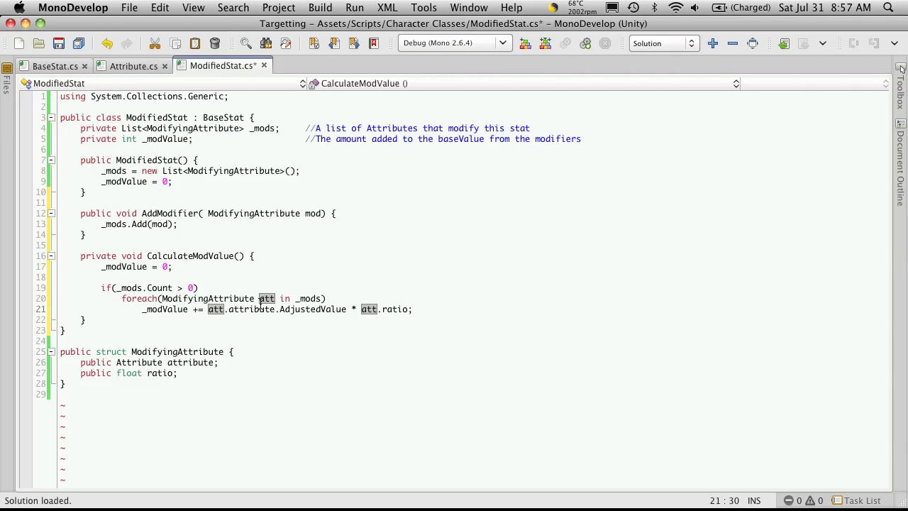
{"action": "left_click", "coordinate": [356, 348]}
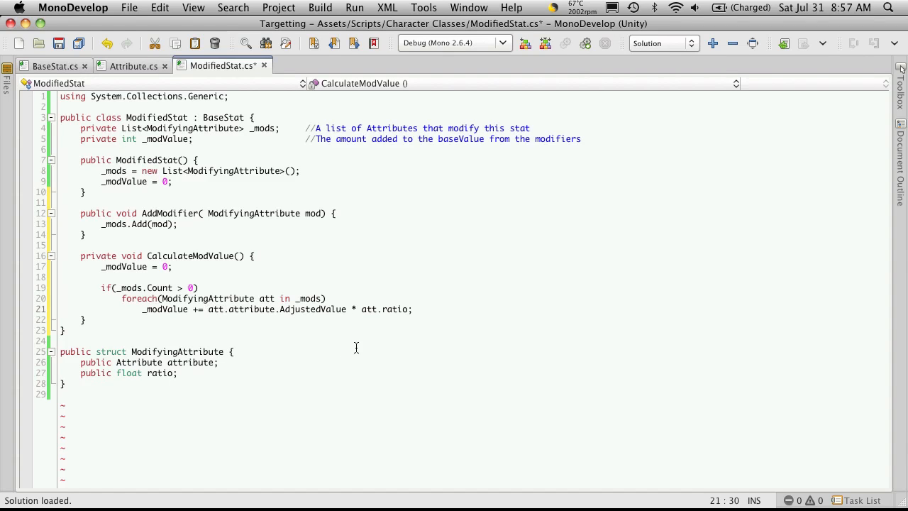
{"action": "type", "text": "(int"}
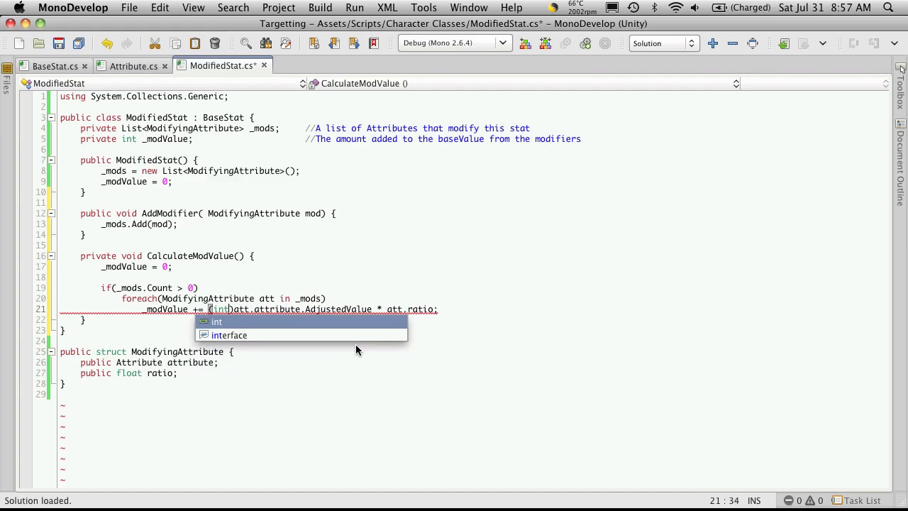